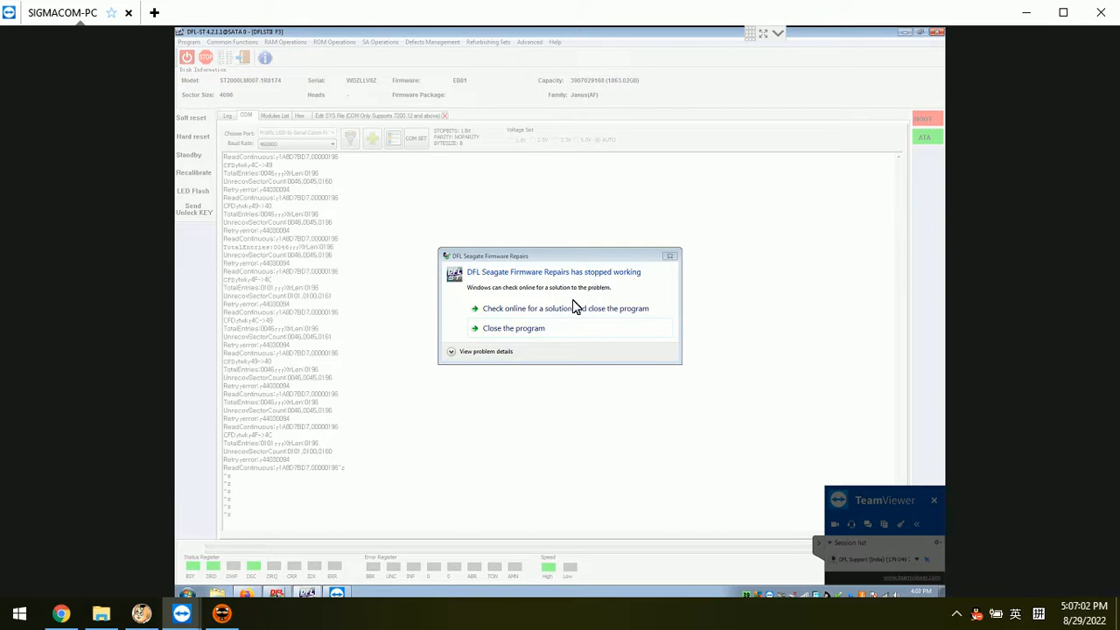
mouse_move(536, 332)
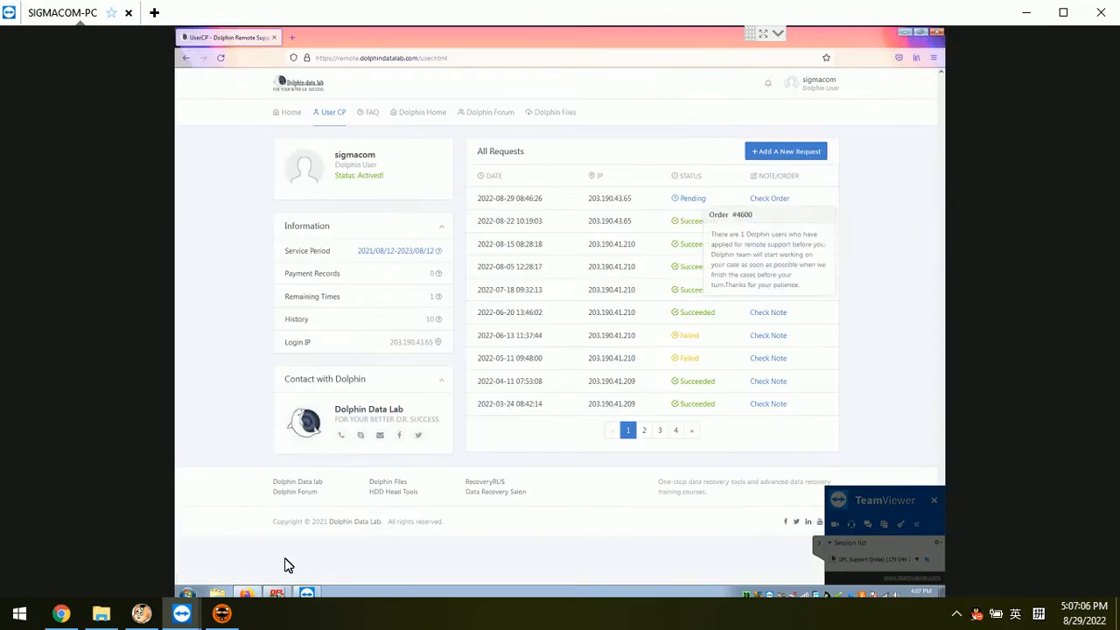
- Relaunch DFL-SRP from the taskbar after the crash and let its disk search finish
left_click(276, 595)
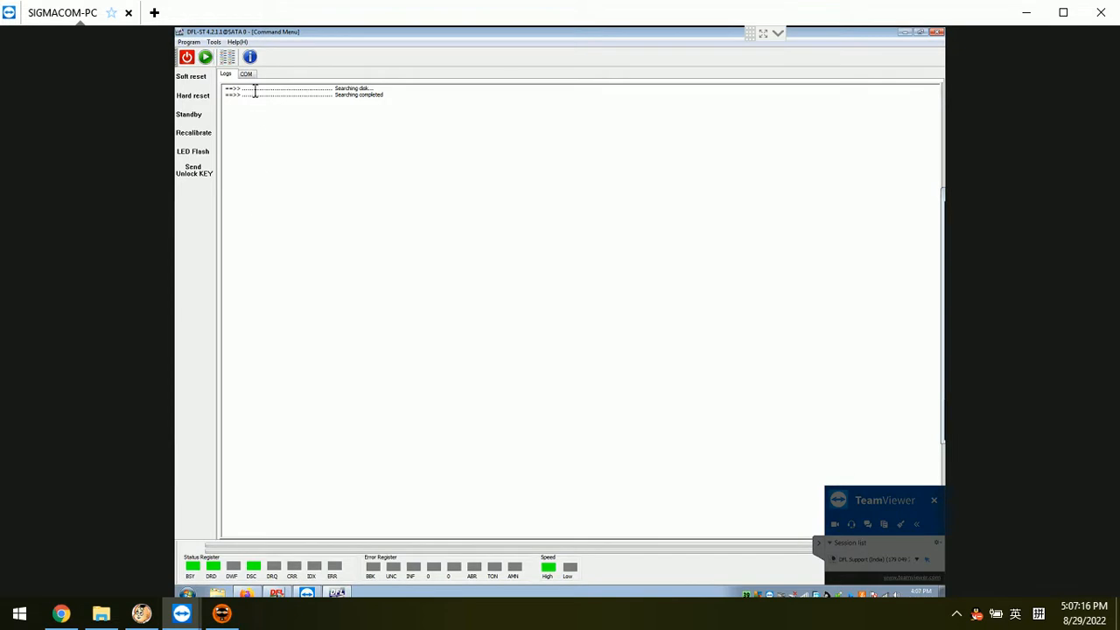
- Connect the COM terminal through the Prolific USB-to-Serial port and check the port list again
left_click(245, 74)
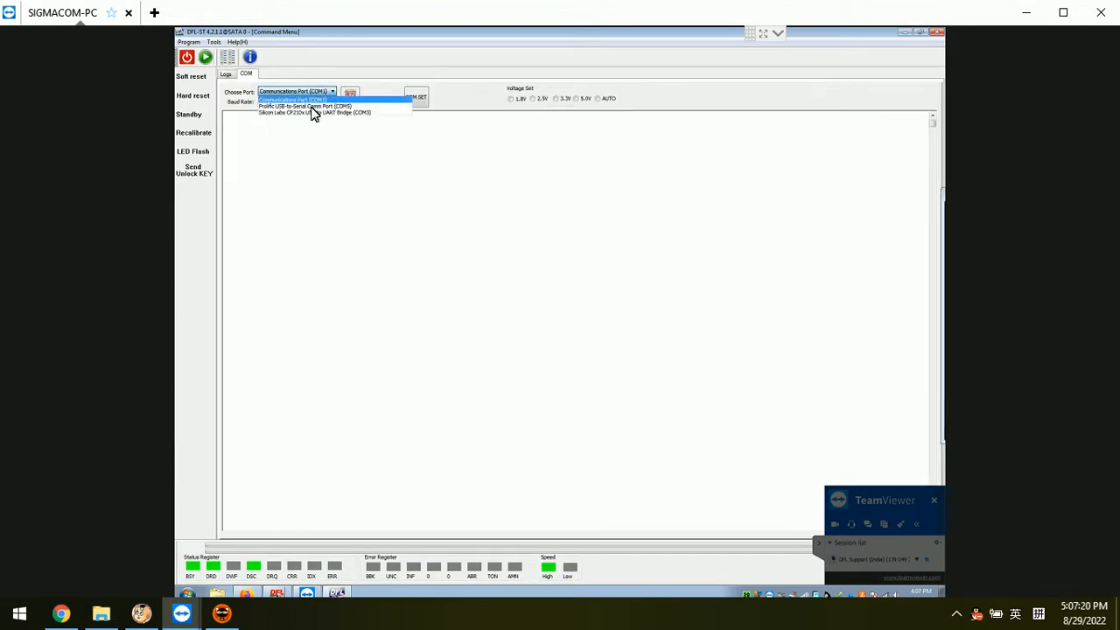
left_click(305, 107)
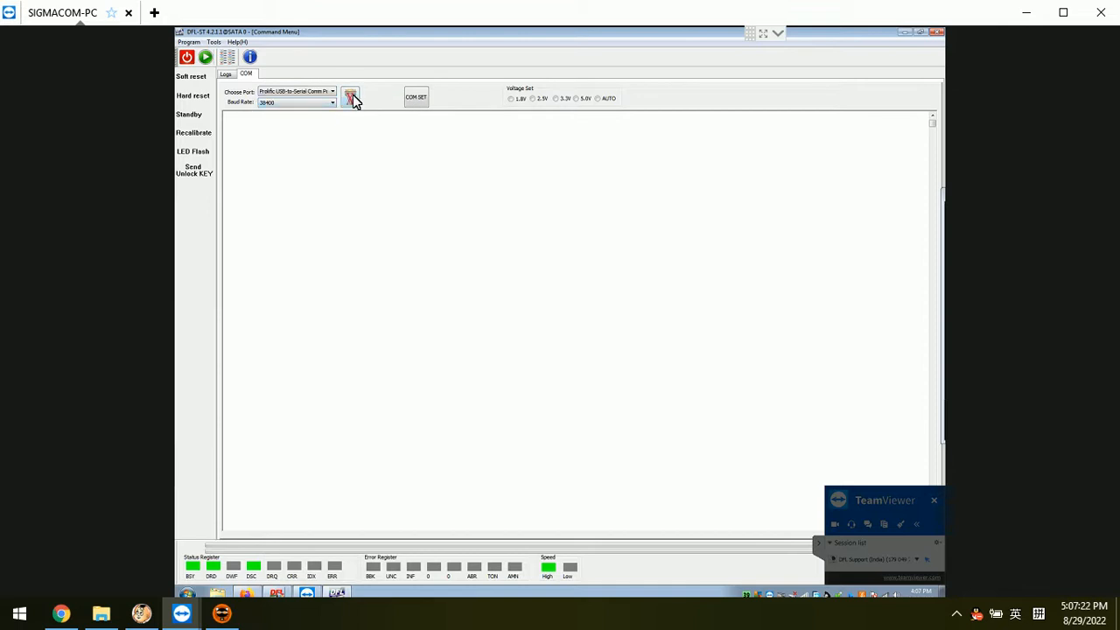
left_click(350, 96)
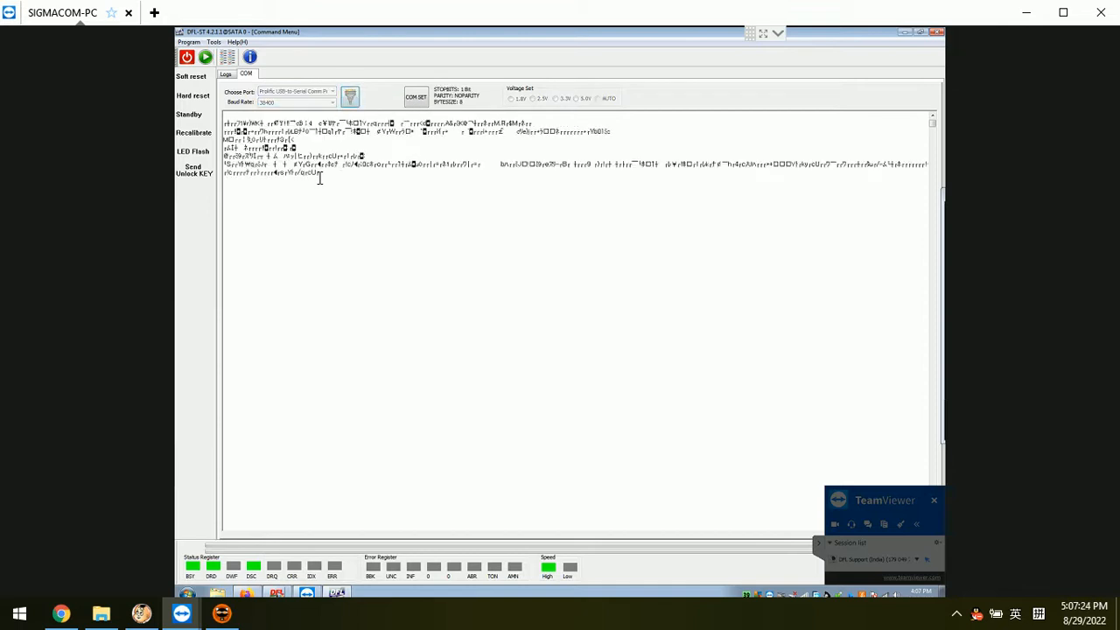
left_click(350, 95)
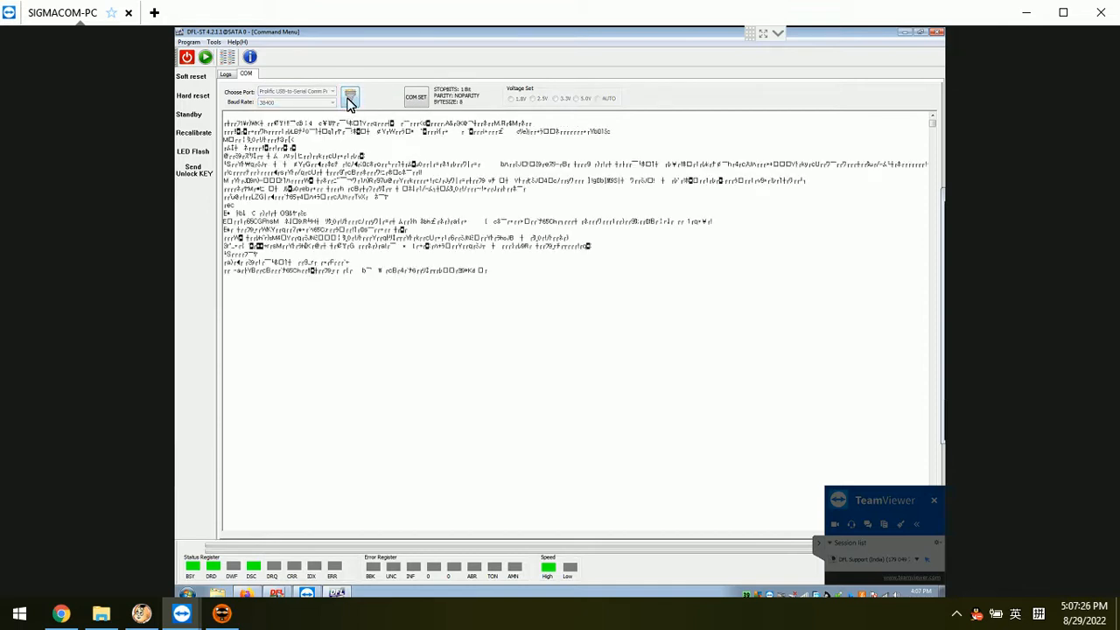
left_click(350, 96)
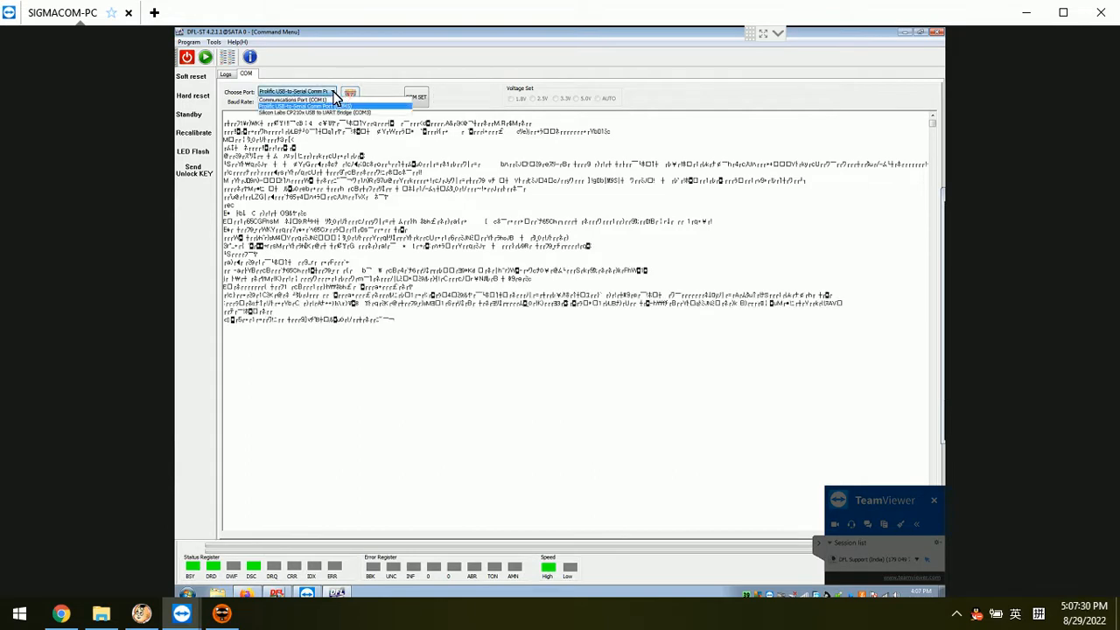
left_click(294, 91)
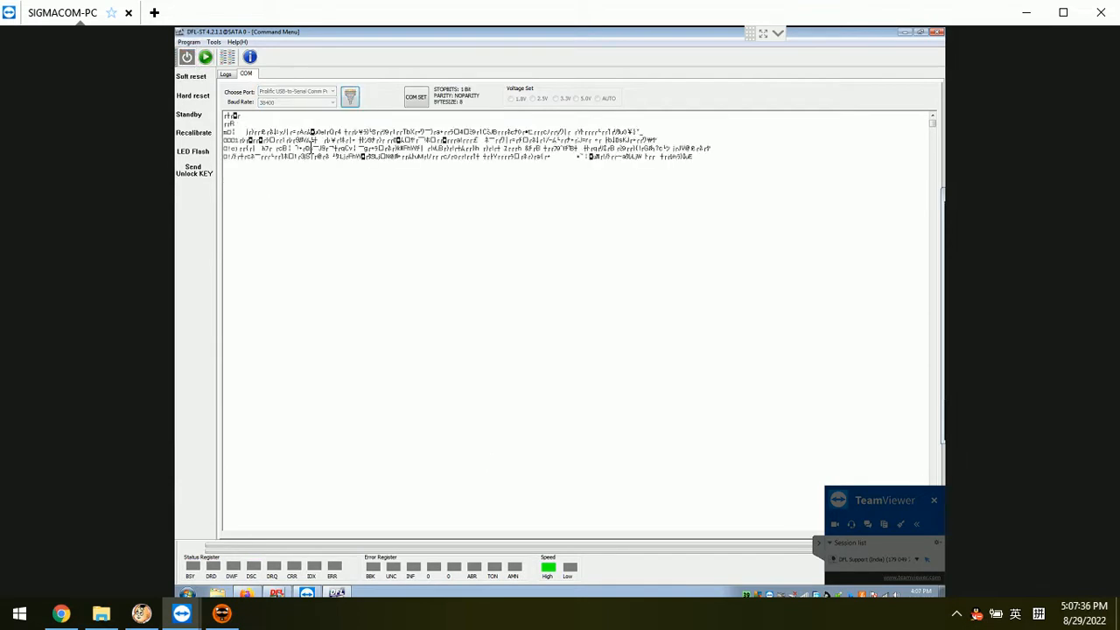
- Clear the terminal, power the drive on and send the unlock key to reach the F3 T> prompt
left_click(186, 56)
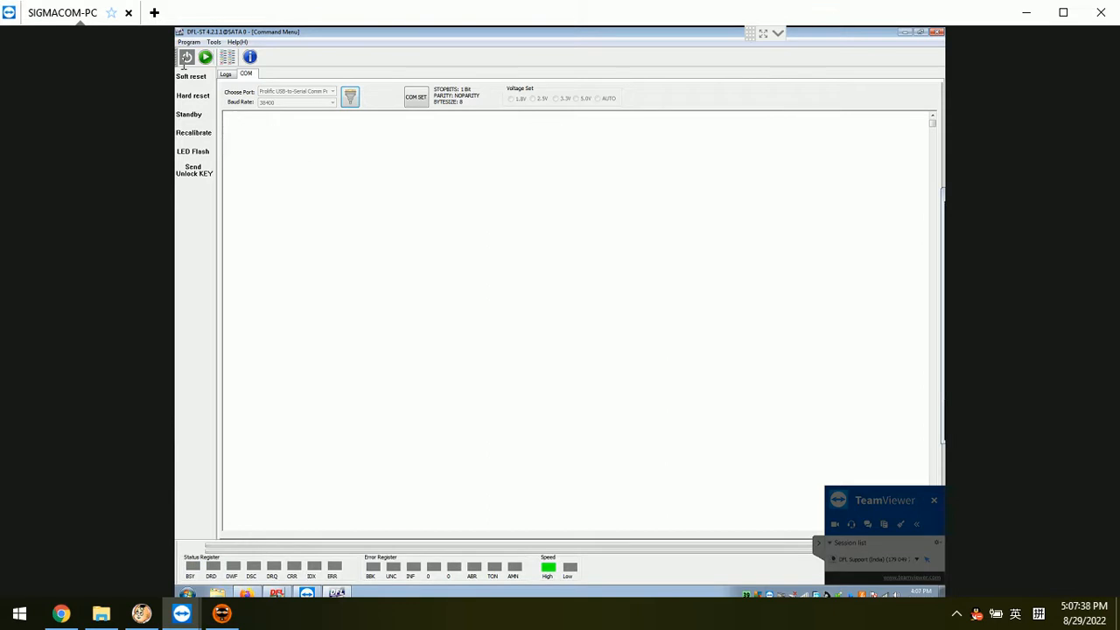
left_click(186, 56)
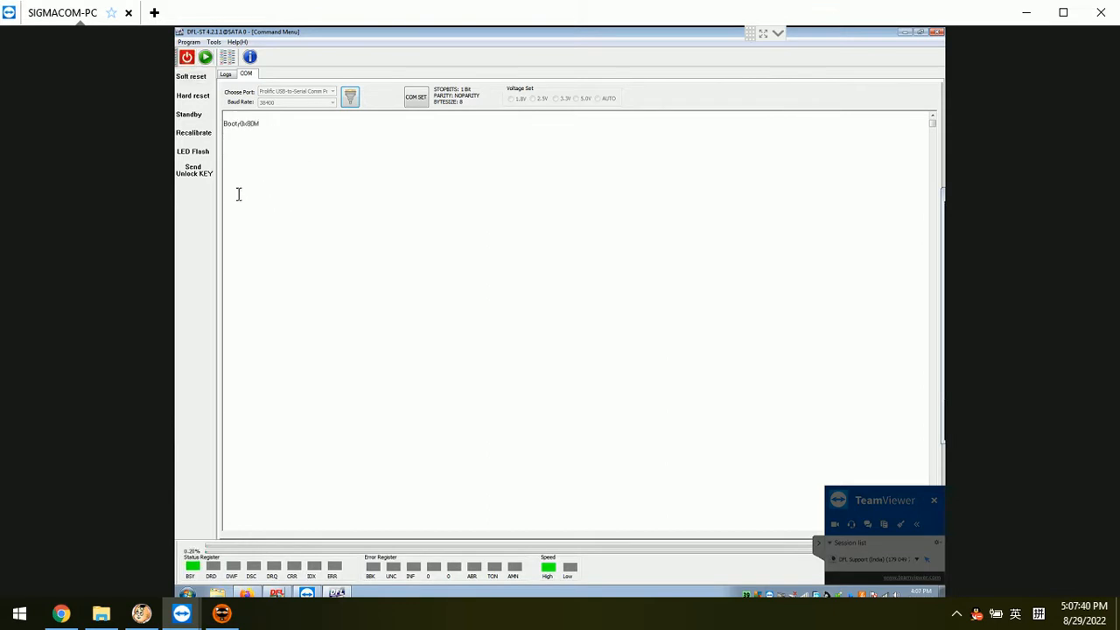
left_click(192, 170)
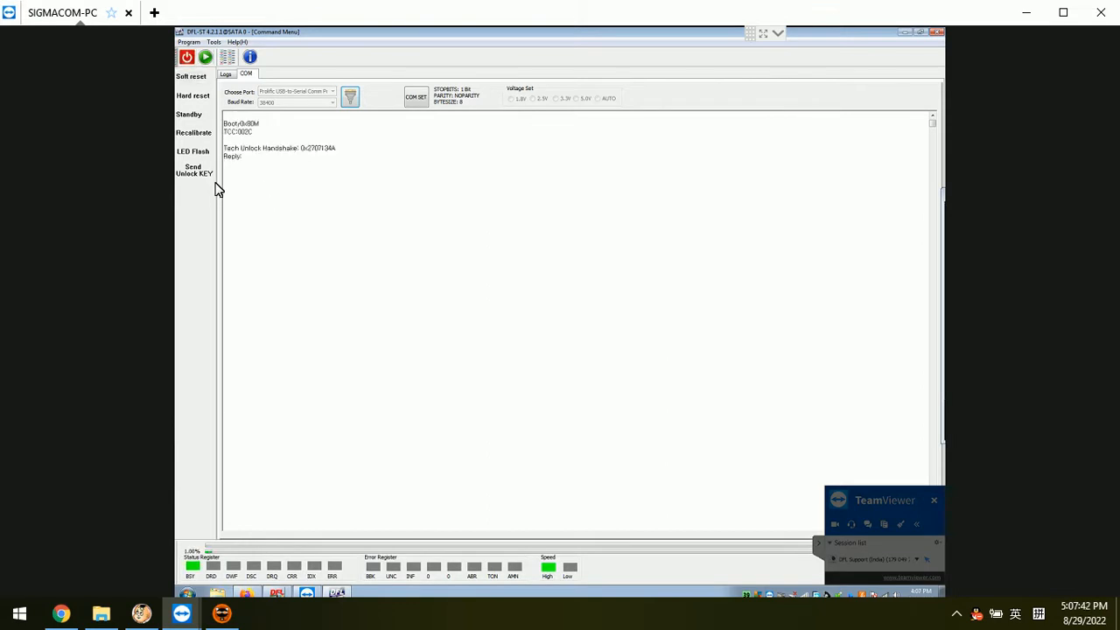
left_click(193, 170)
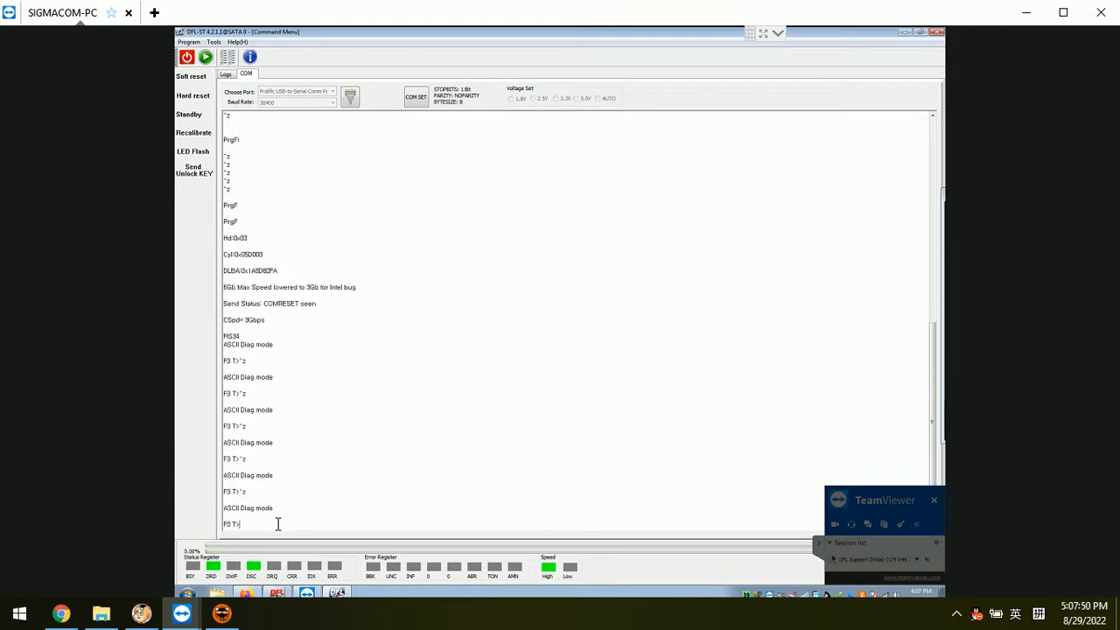
mouse_move(311, 450)
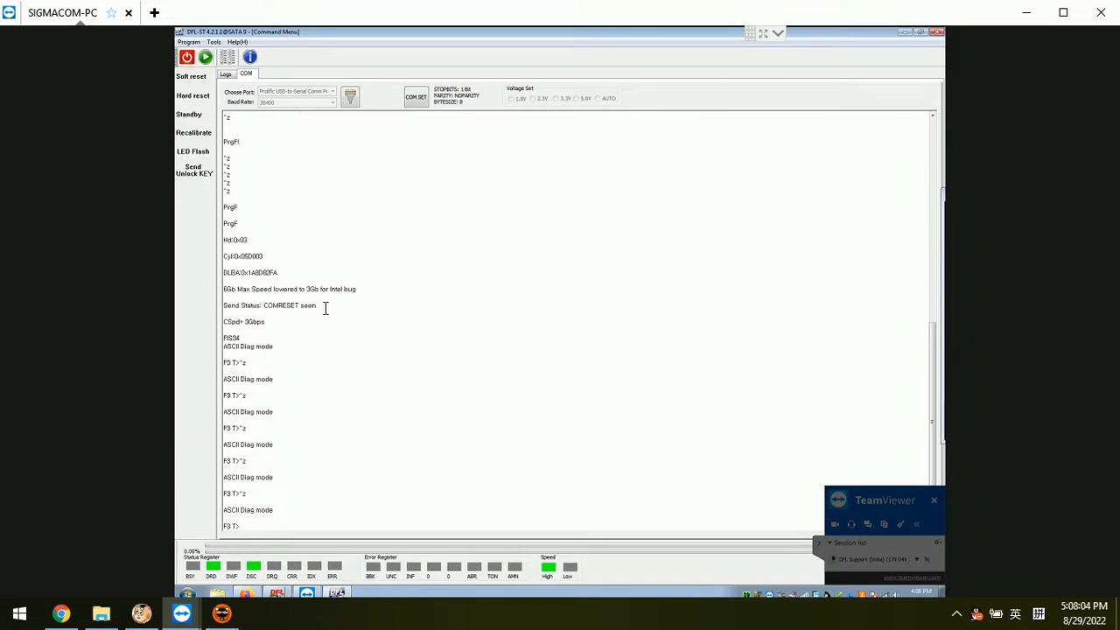
mouse_move(315, 322)
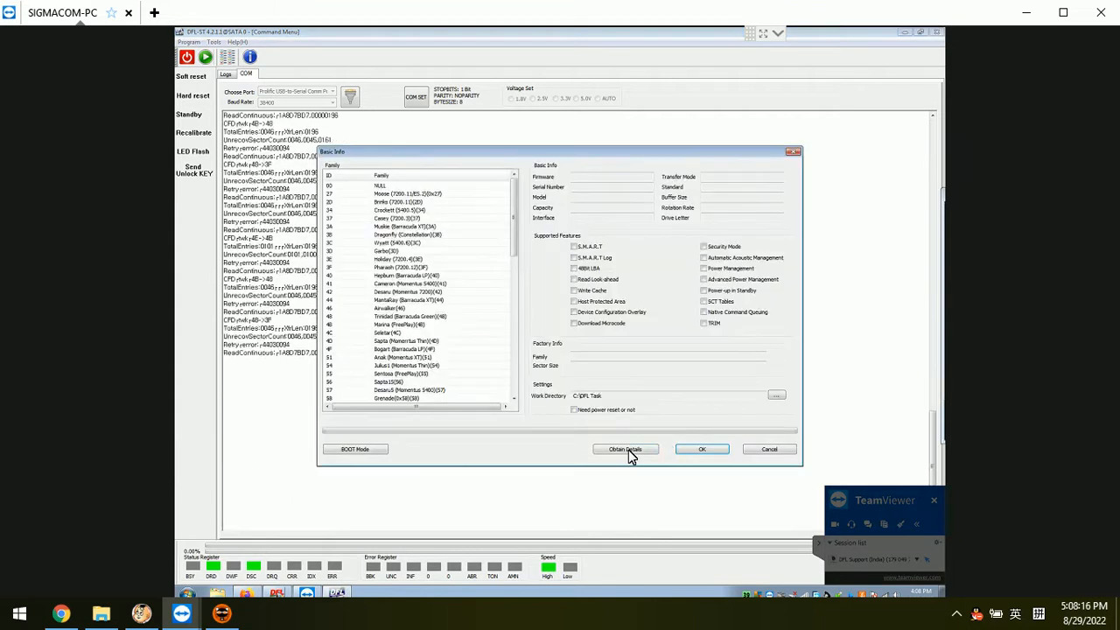
- Obtain the drive's basic info and confirm its family in the Basic Info dialog
left_click(625, 448)
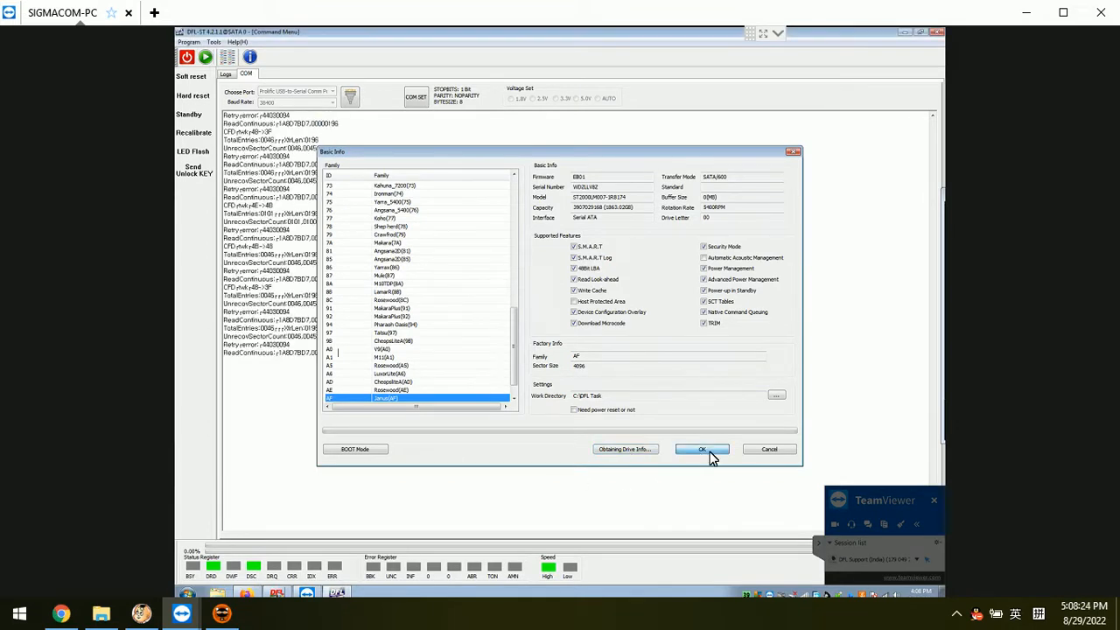
left_click(700, 448)
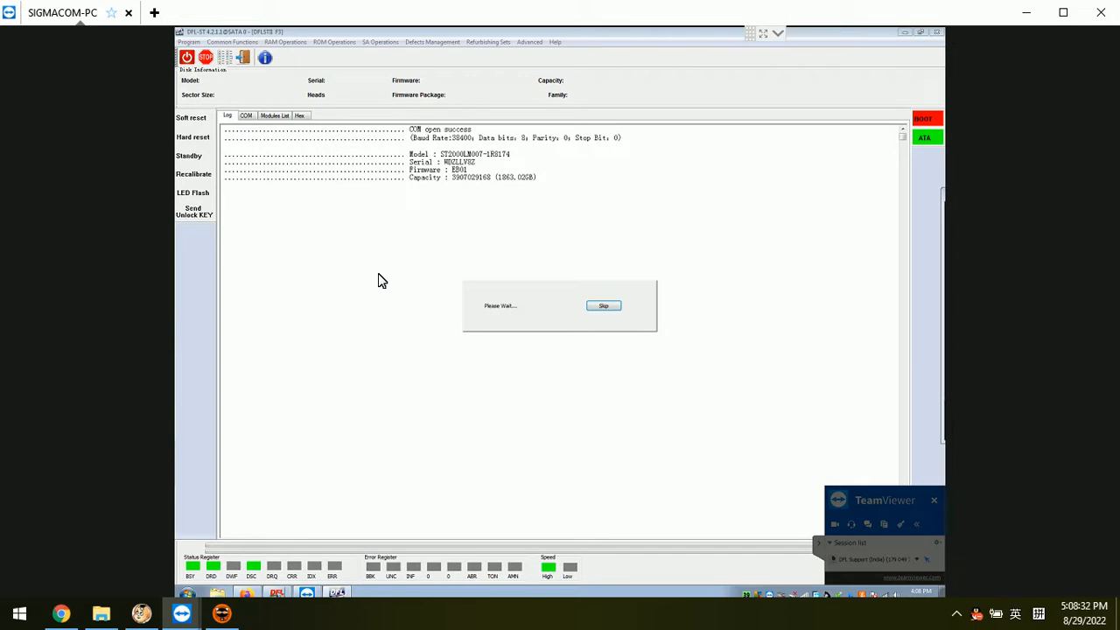
mouse_move(396, 243)
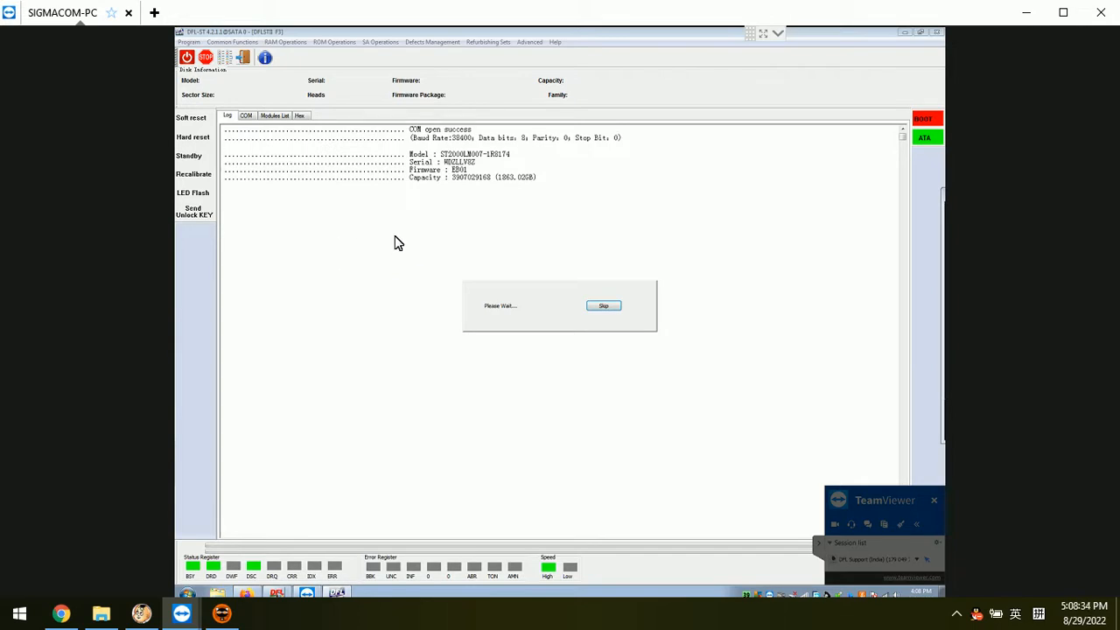
mouse_move(203, 583)
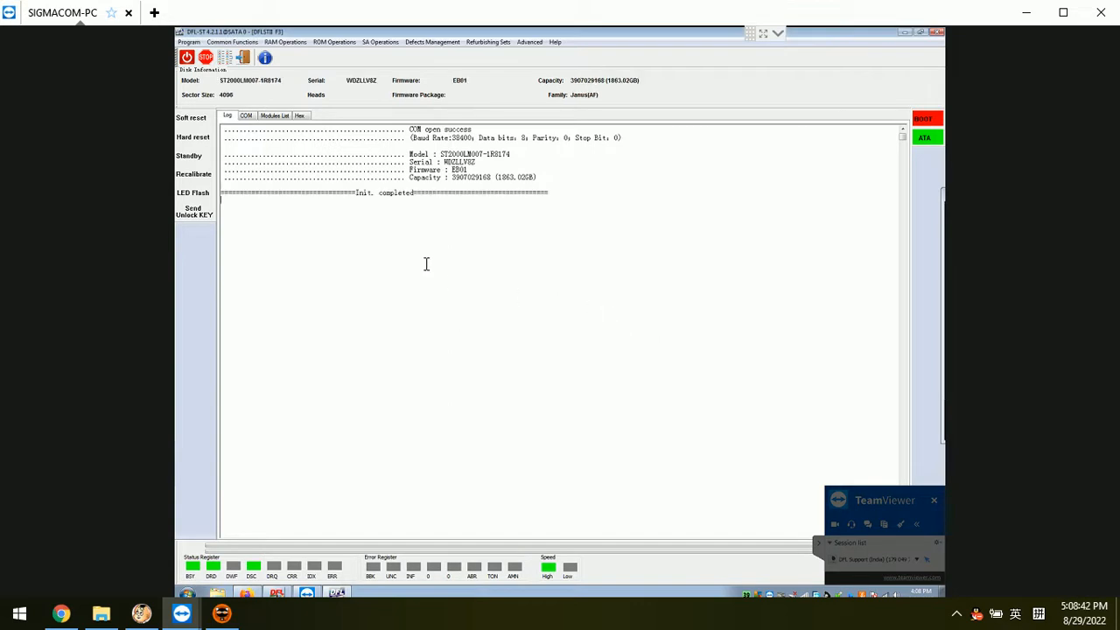
mouse_move(428, 226)
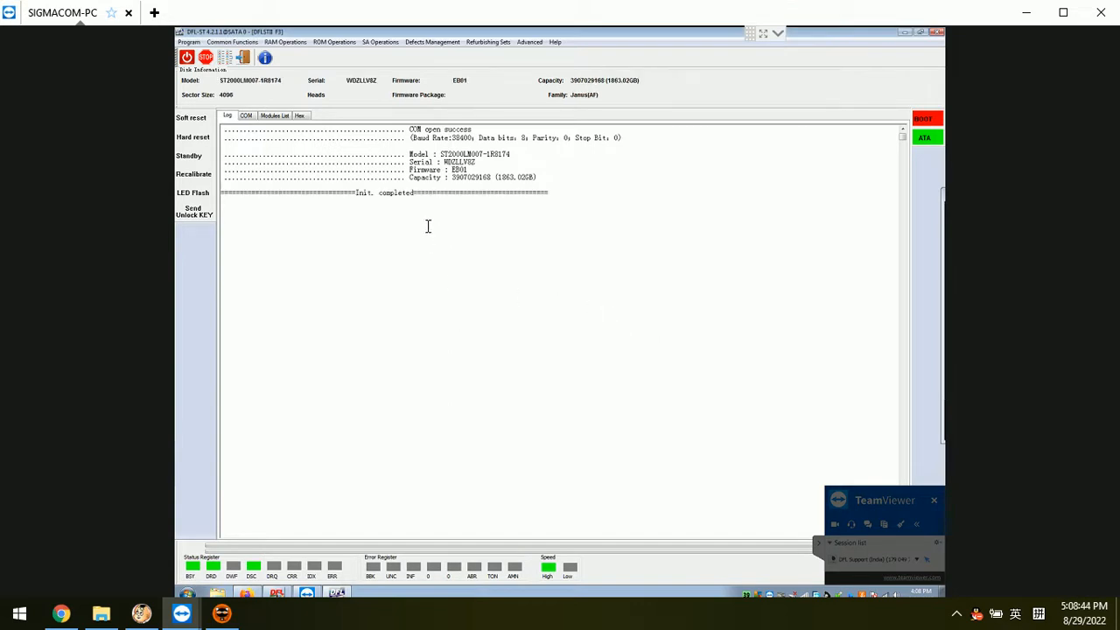
- Wait in the COM view until the log reports Init. completed
left_click(245, 116)
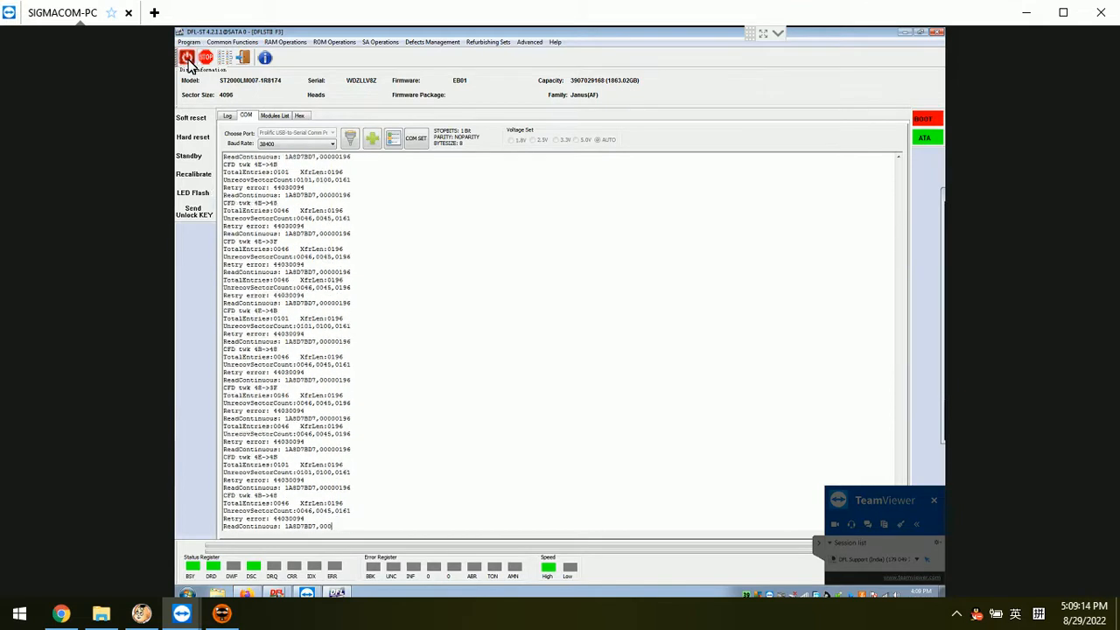
- Clear the read-retry errors from the COM terminal and power-cycle the drive
right_click(280, 249)
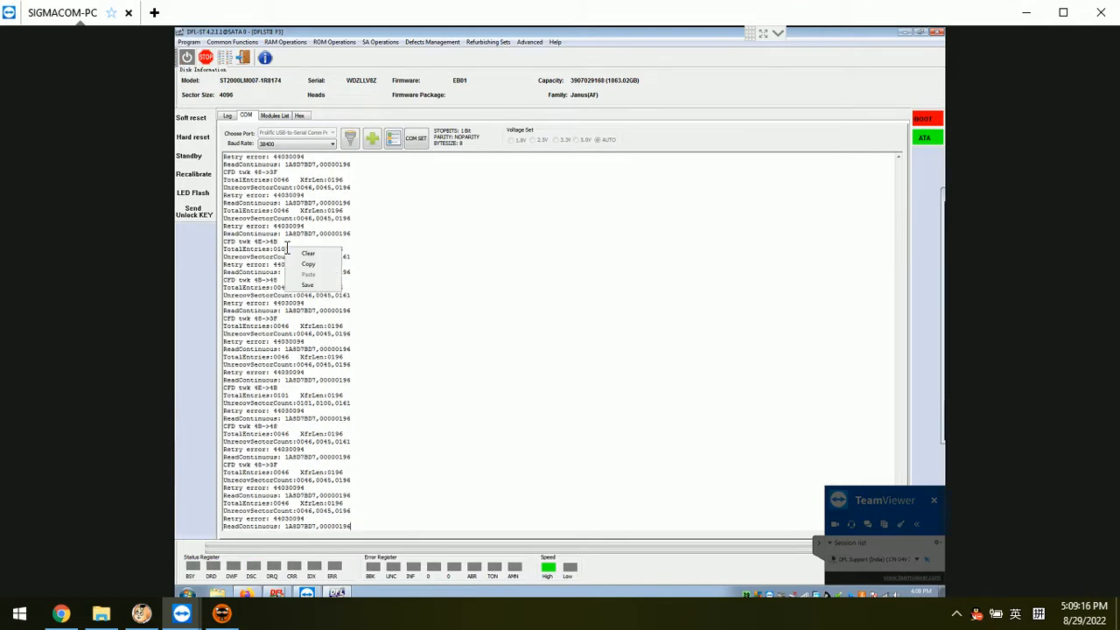
left_click(308, 252)
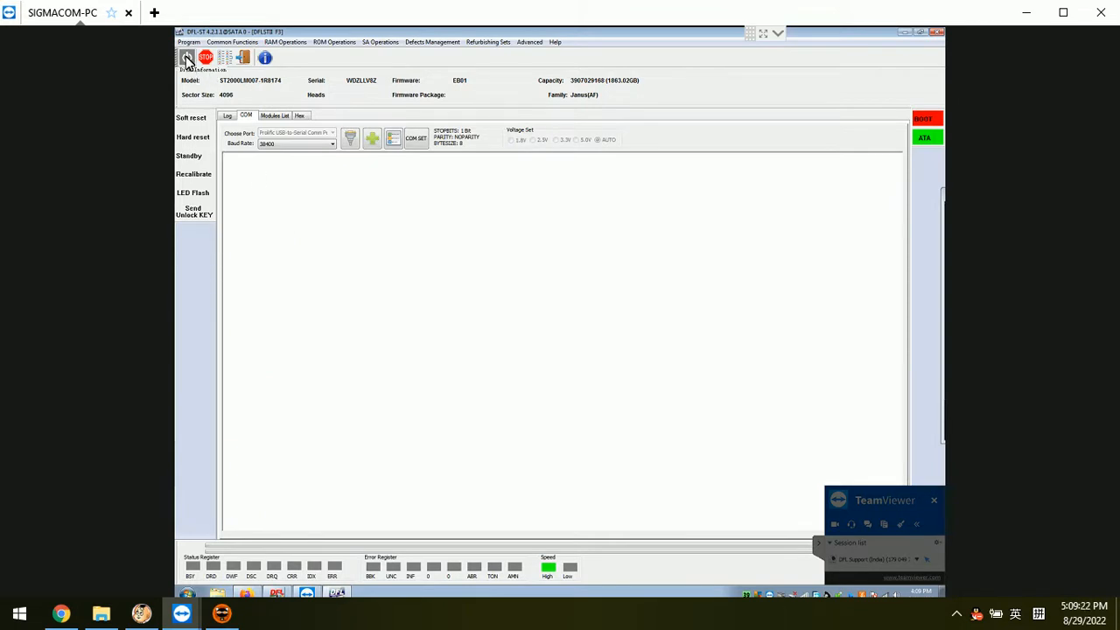
left_click(185, 56)
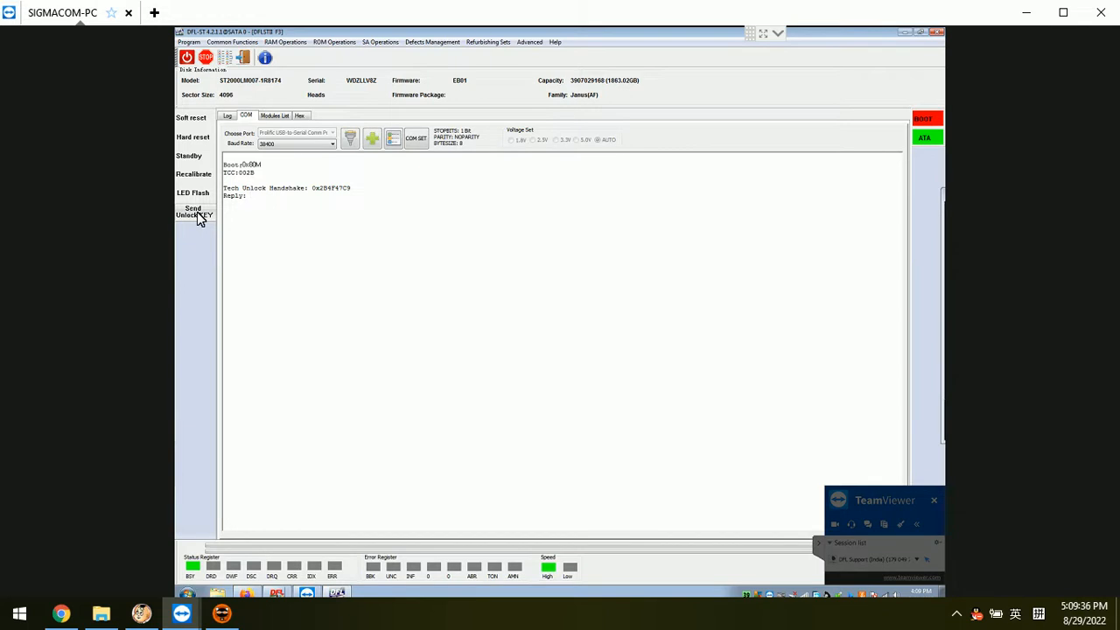
- Send the unlock key for diag mode, then choose a higher Baud Rate for the serial link
left_click(249, 196)
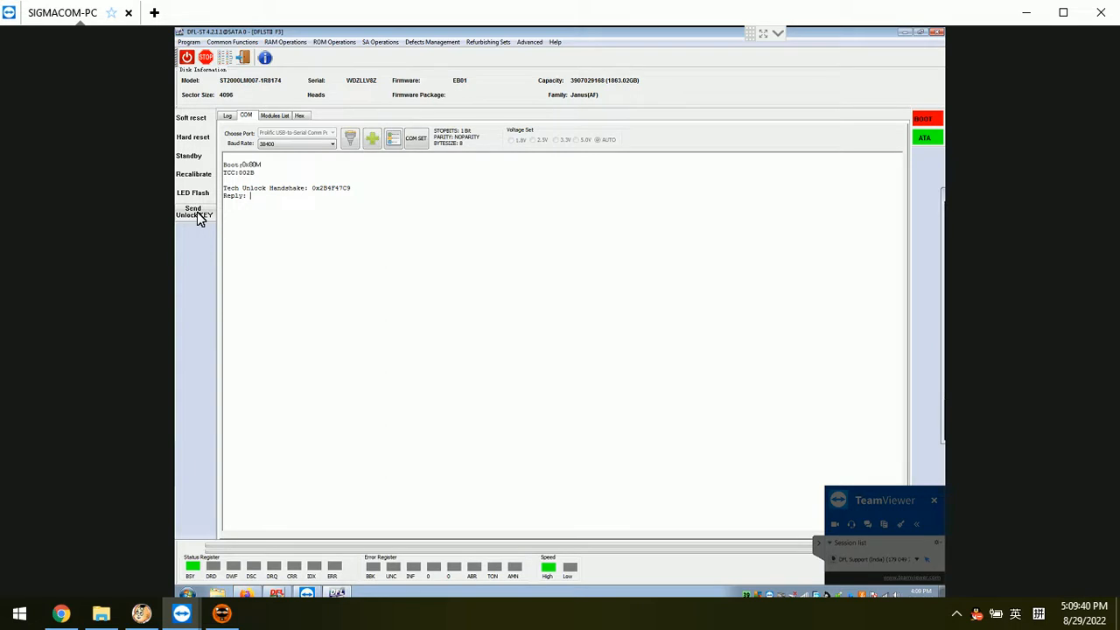
left_click(193, 212)
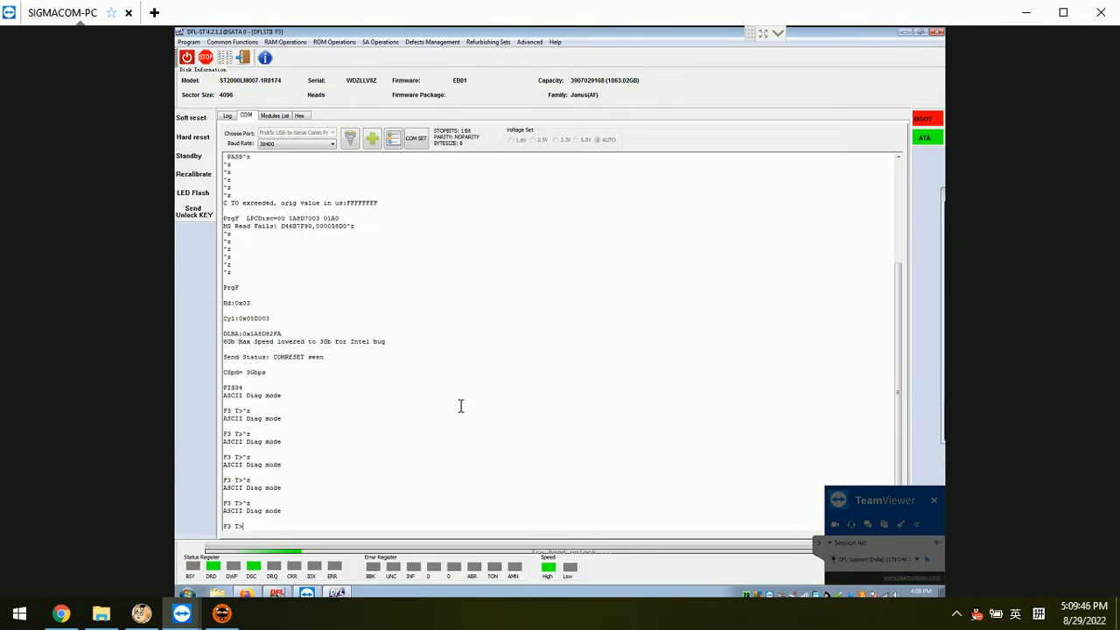
mouse_move(406, 427)
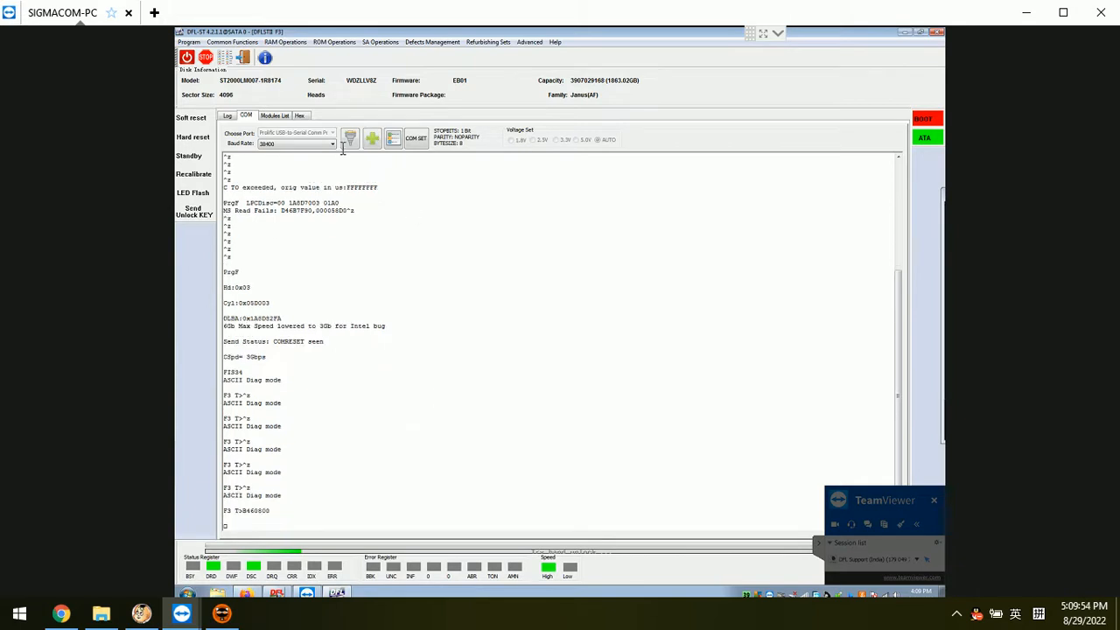
left_click(350, 138)
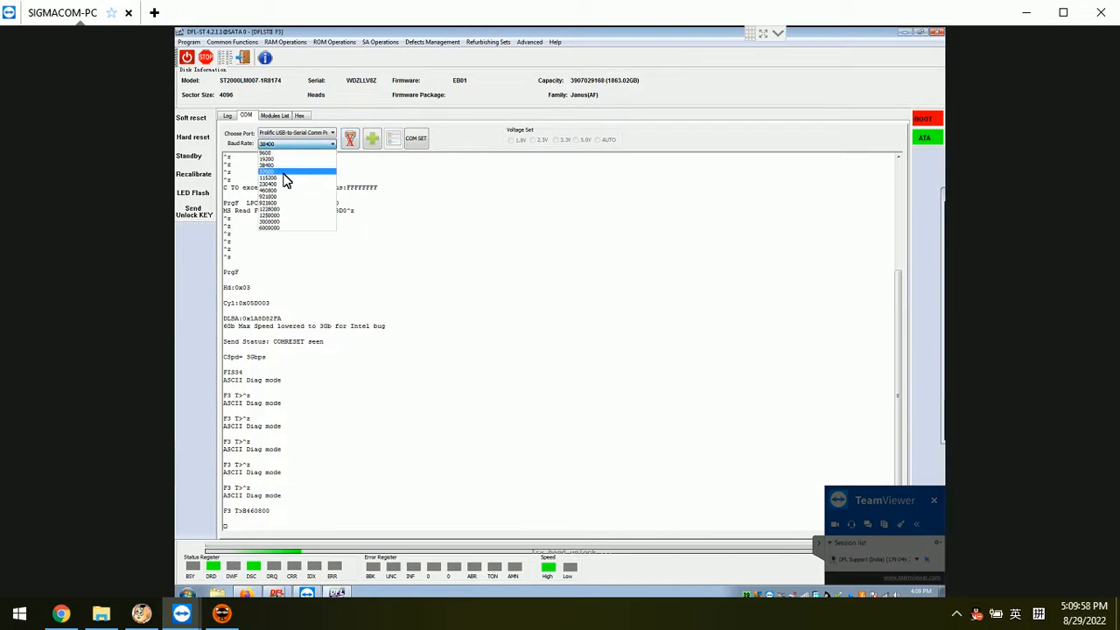
left_click(269, 183)
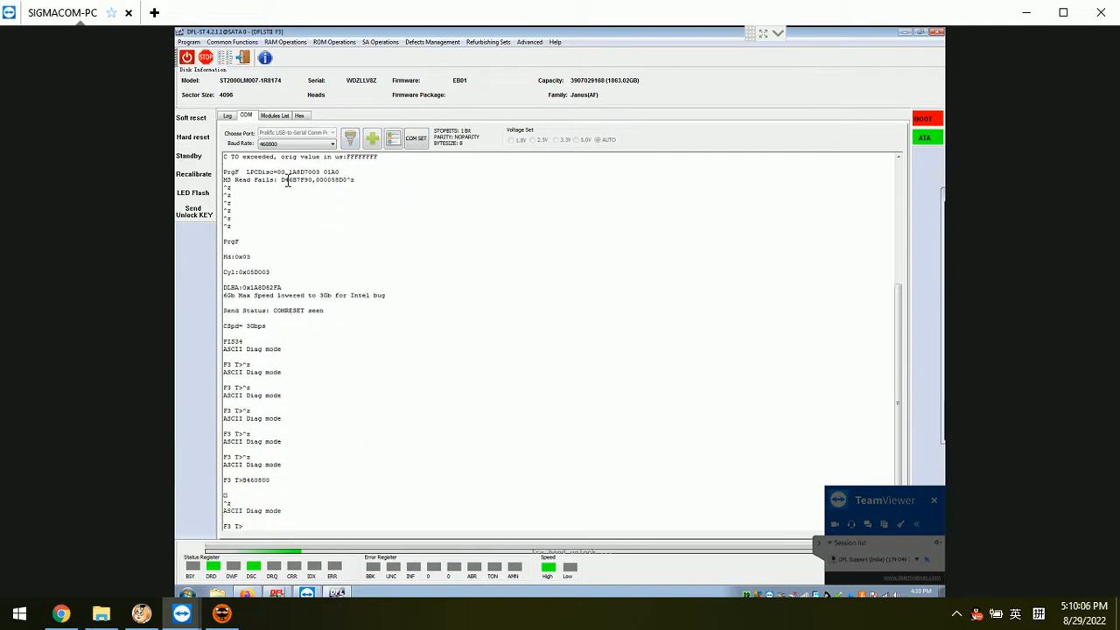
- Confirm the drive's working directory via Program > Set Working Dir and show it in Explorer
left_click(189, 42)
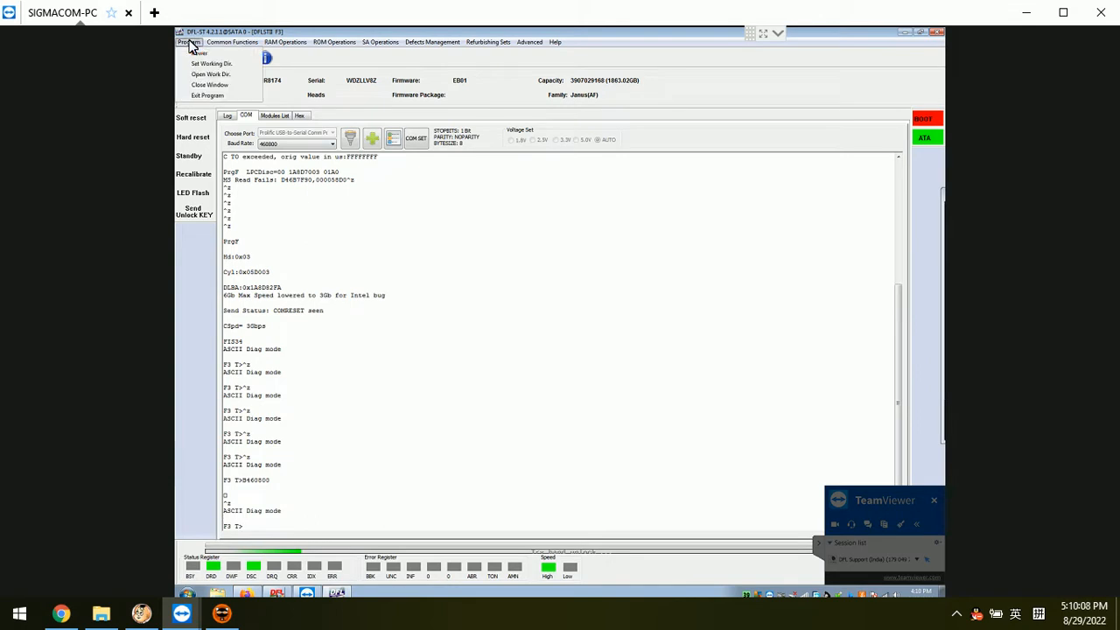
left_click(210, 63)
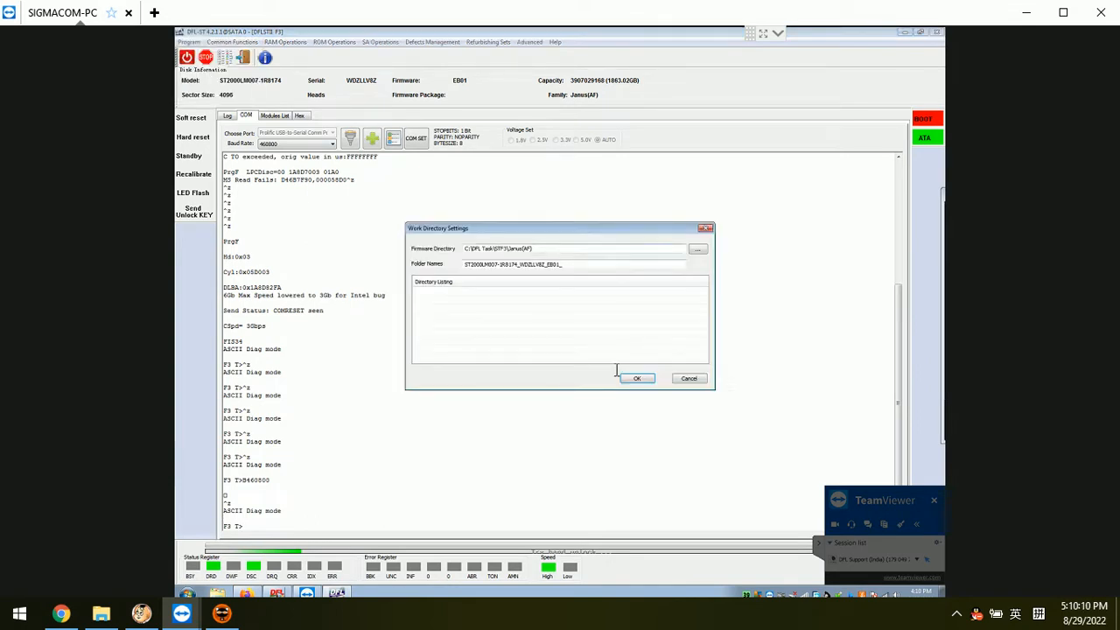
left_click(697, 249)
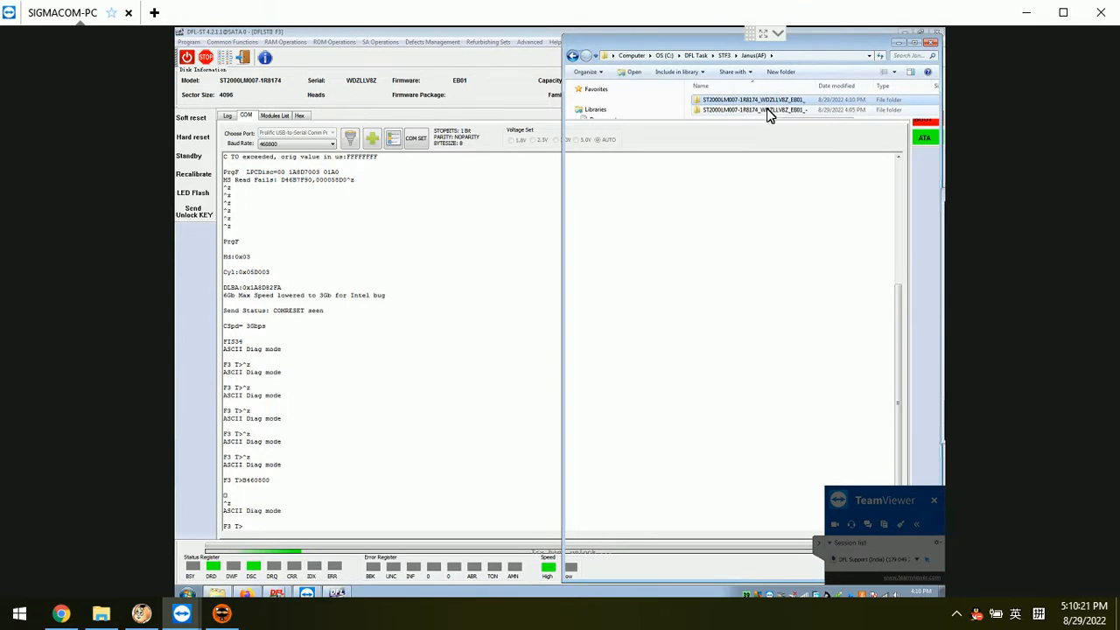
- Open the drive's task folder to see its ROM and SYS subfolders
double_click(753, 109)
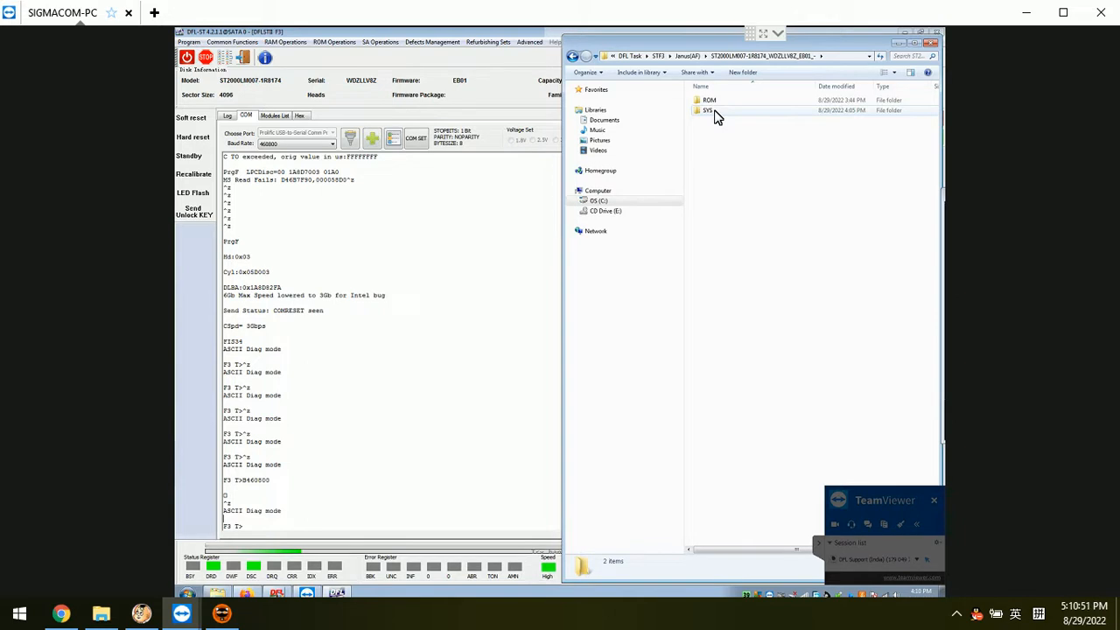
mouse_move(742, 113)
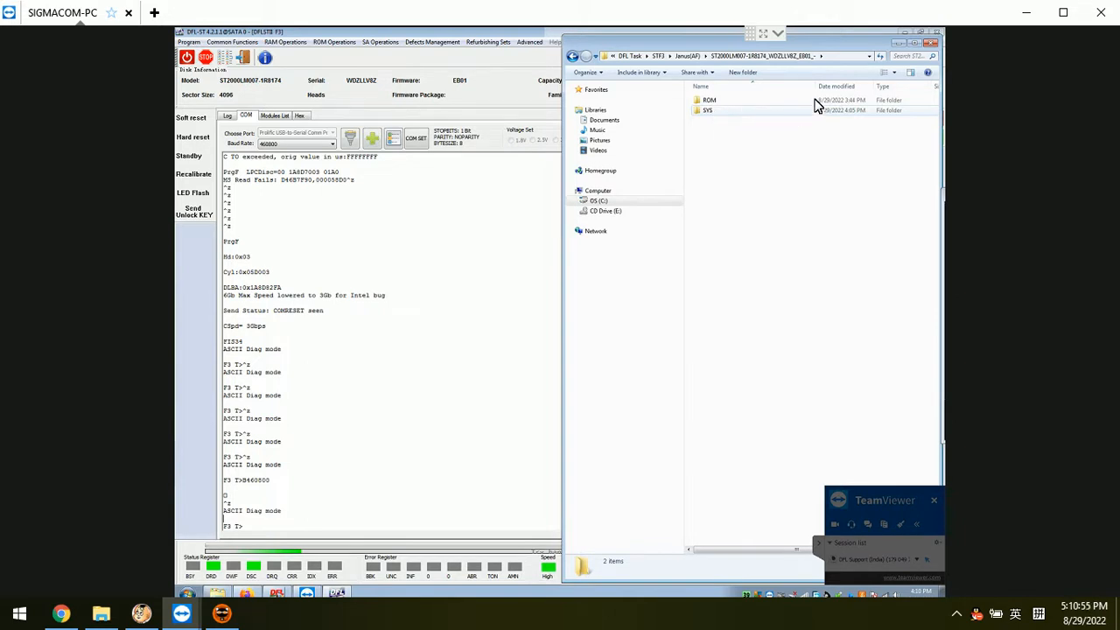
mouse_move(788, 209)
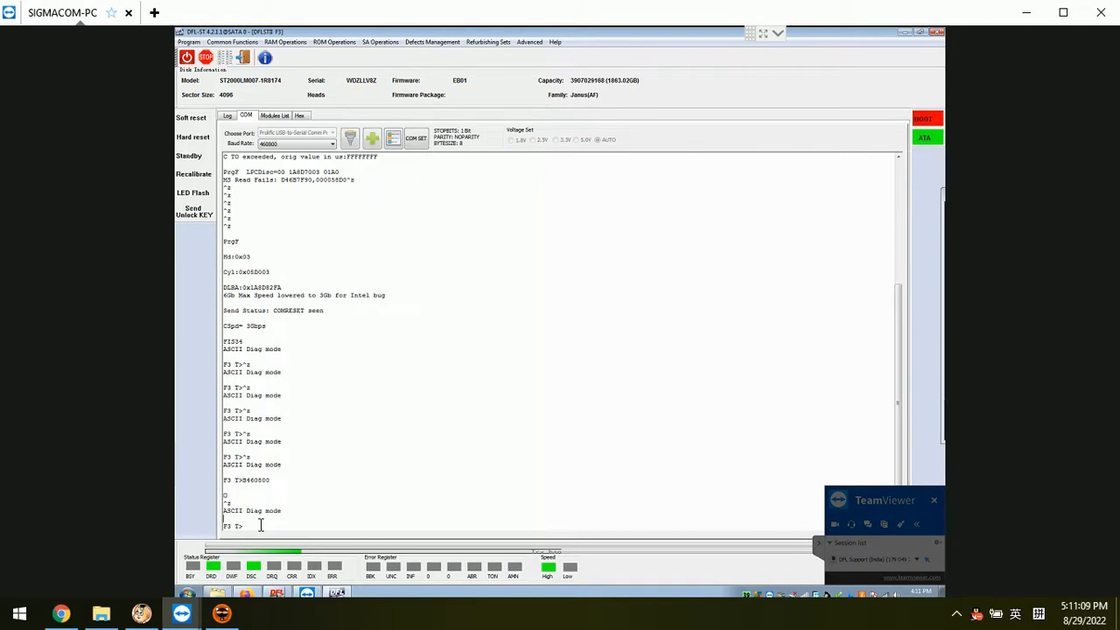
mouse_move(292, 512)
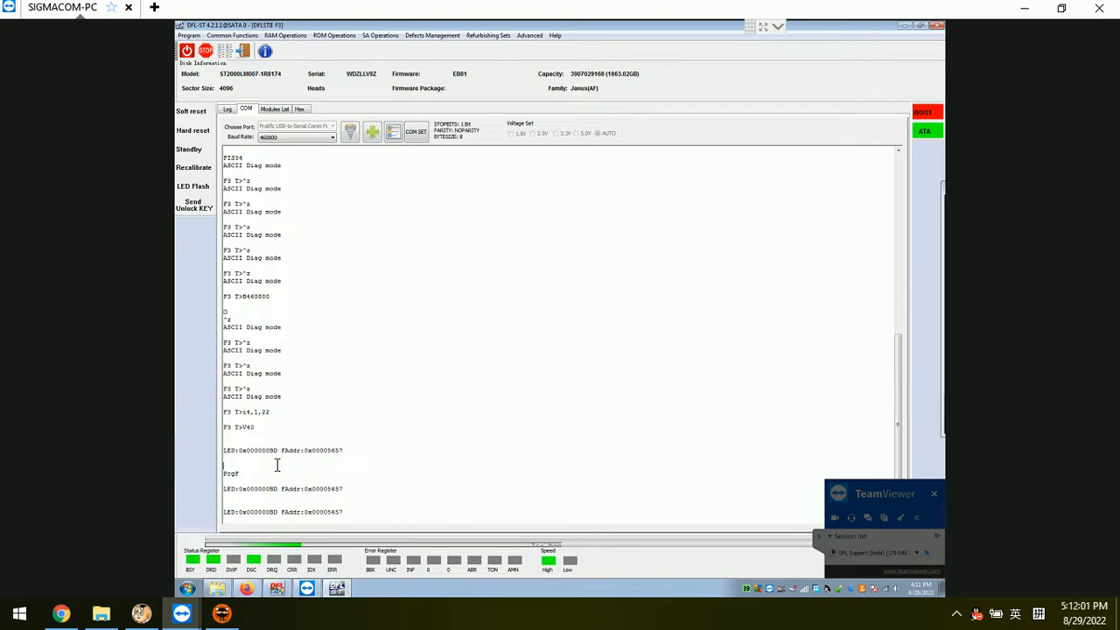
- Clear the log, power-cycle the drive and send the tech unlock key for F3 T> prompts
right_click(279, 262)
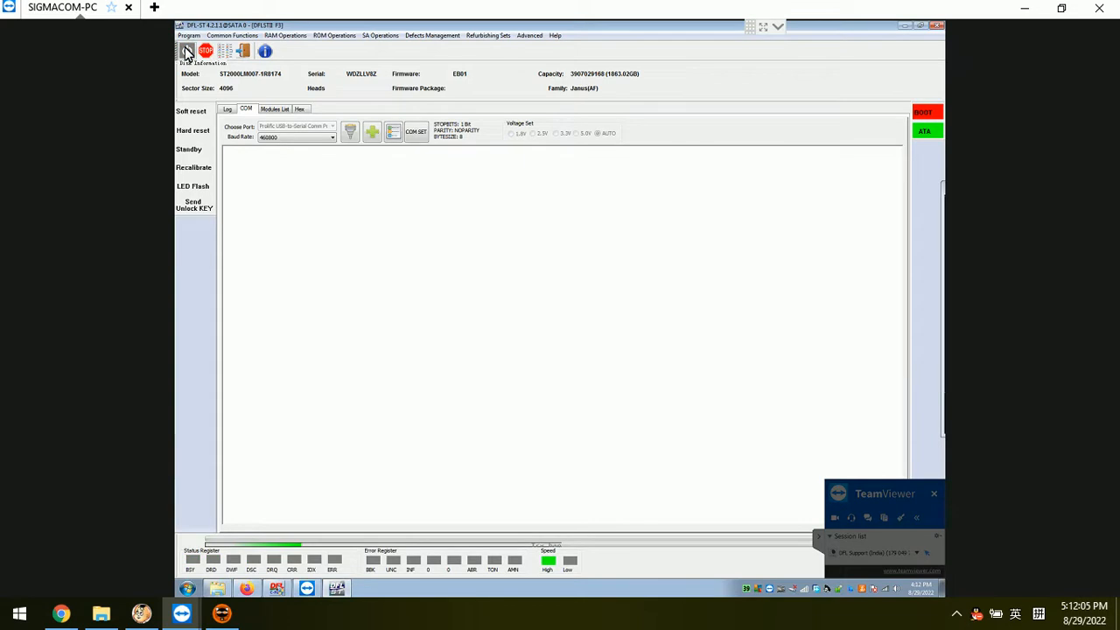
left_click(185, 50)
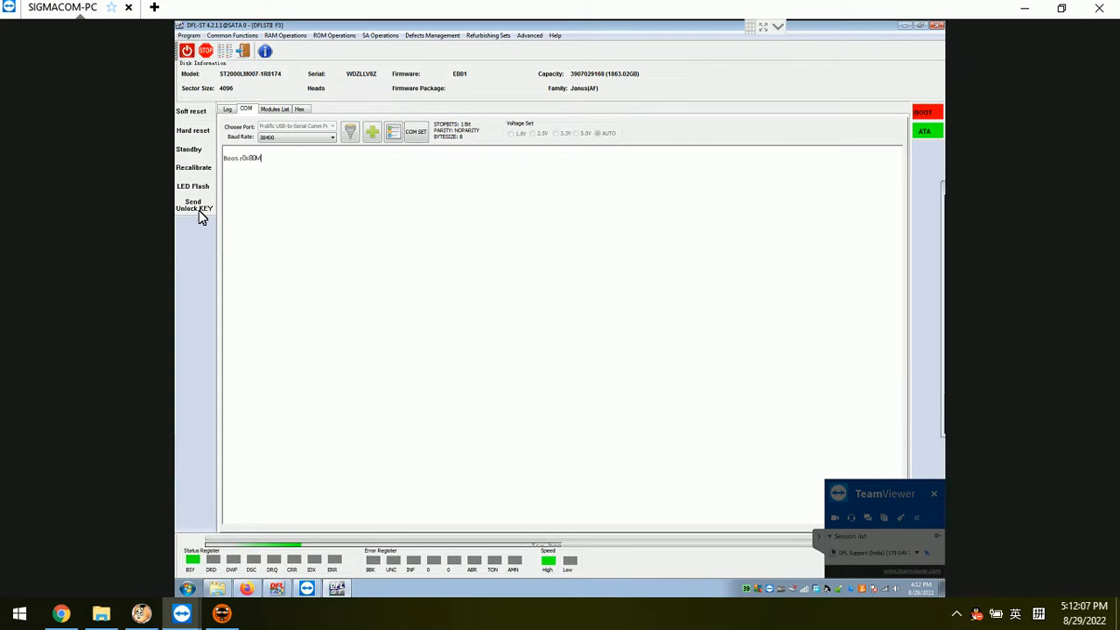
left_click(192, 205)
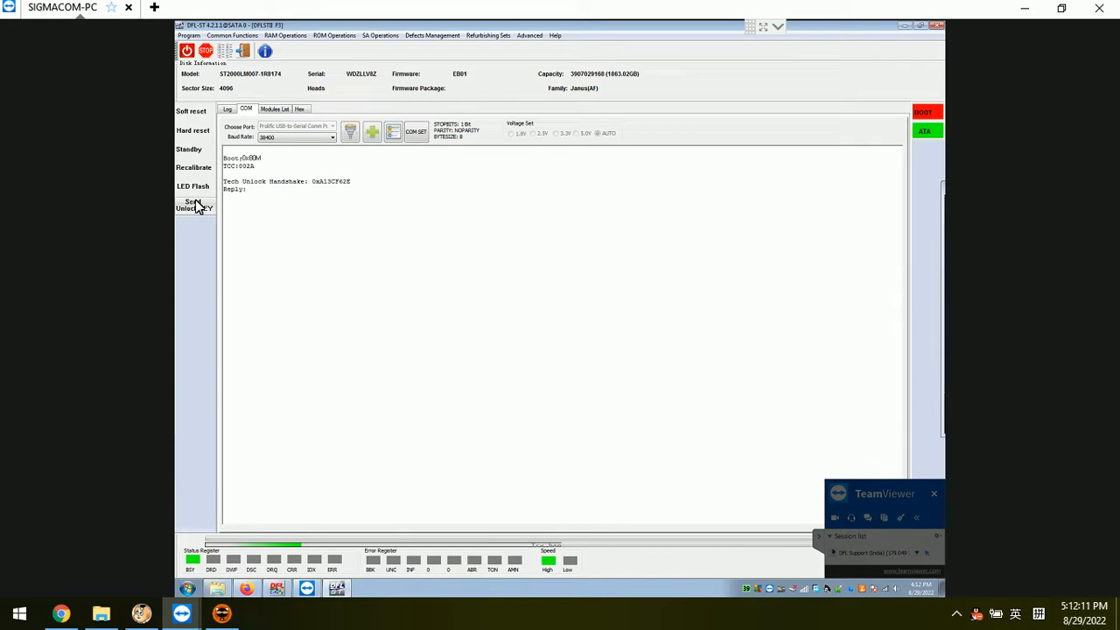
left_click(192, 205)
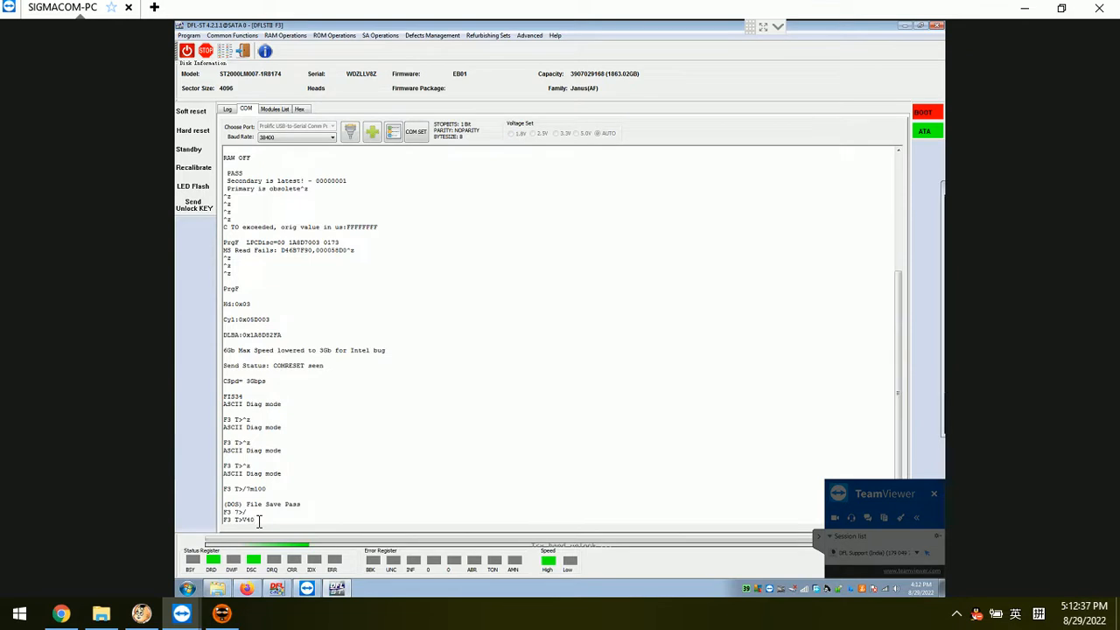
- Scroll the log to check for the 'File Save Pass' result of the system-file write
scroll("down", 3)
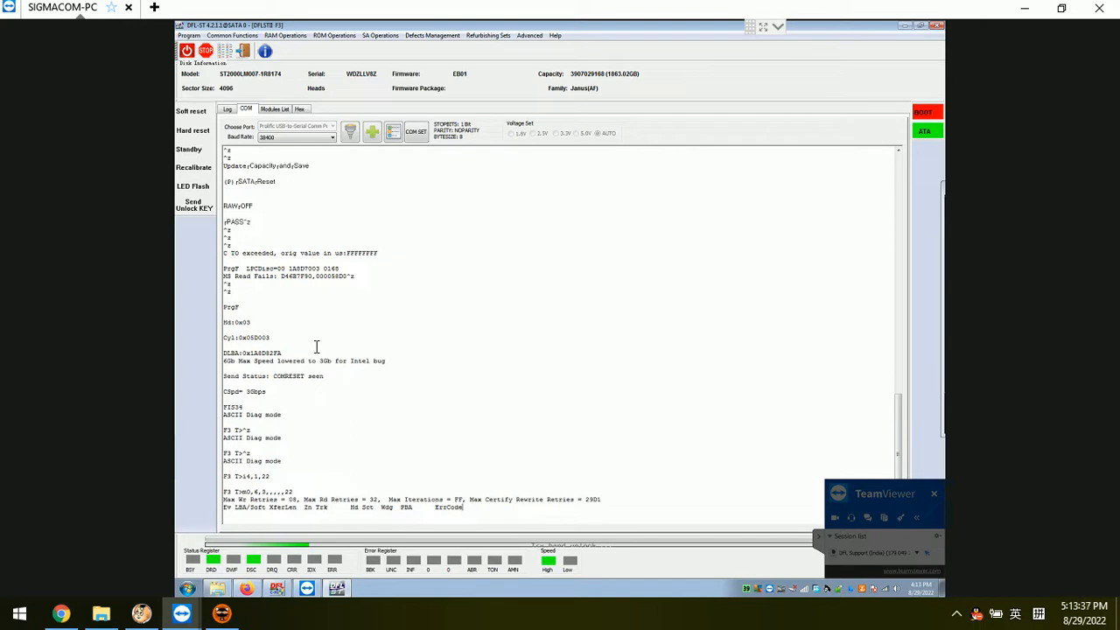
mouse_move(294, 395)
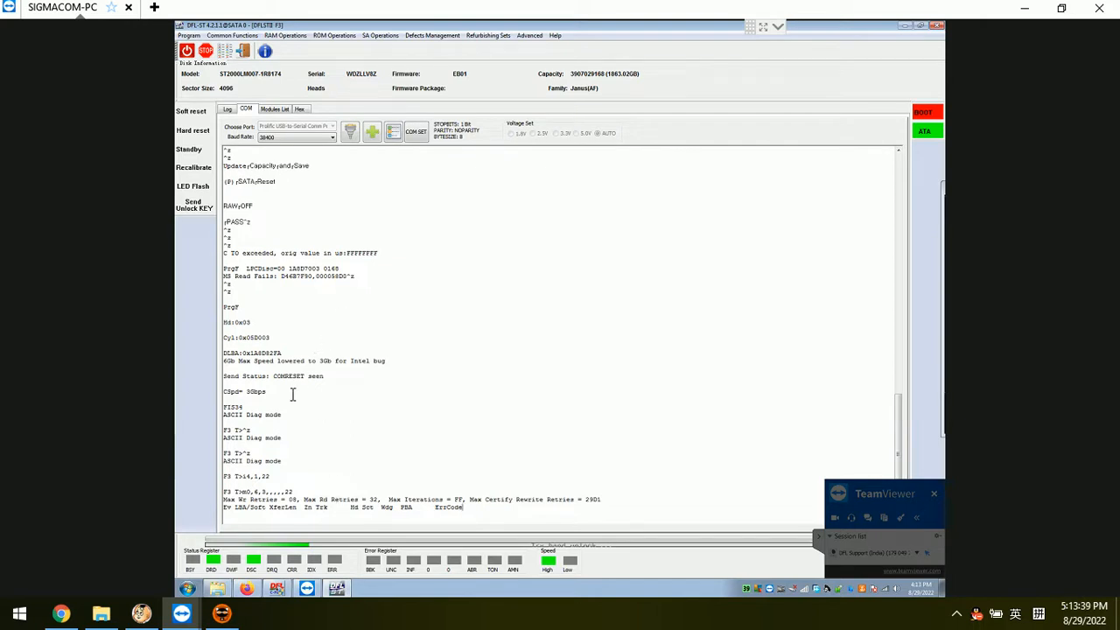
mouse_move(325, 399)
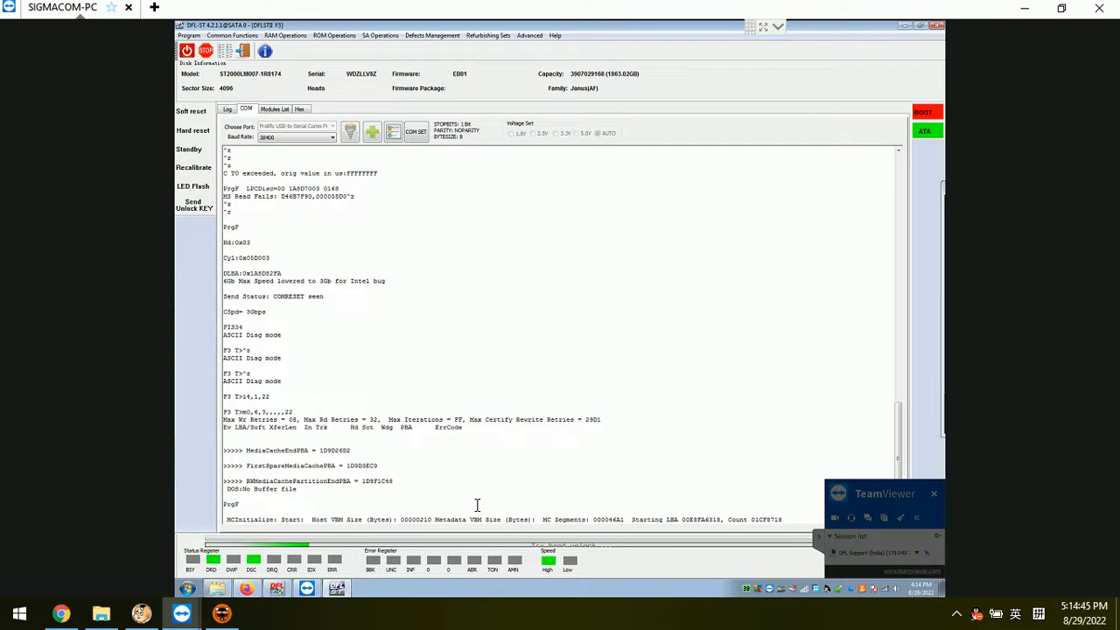
mouse_move(807, 535)
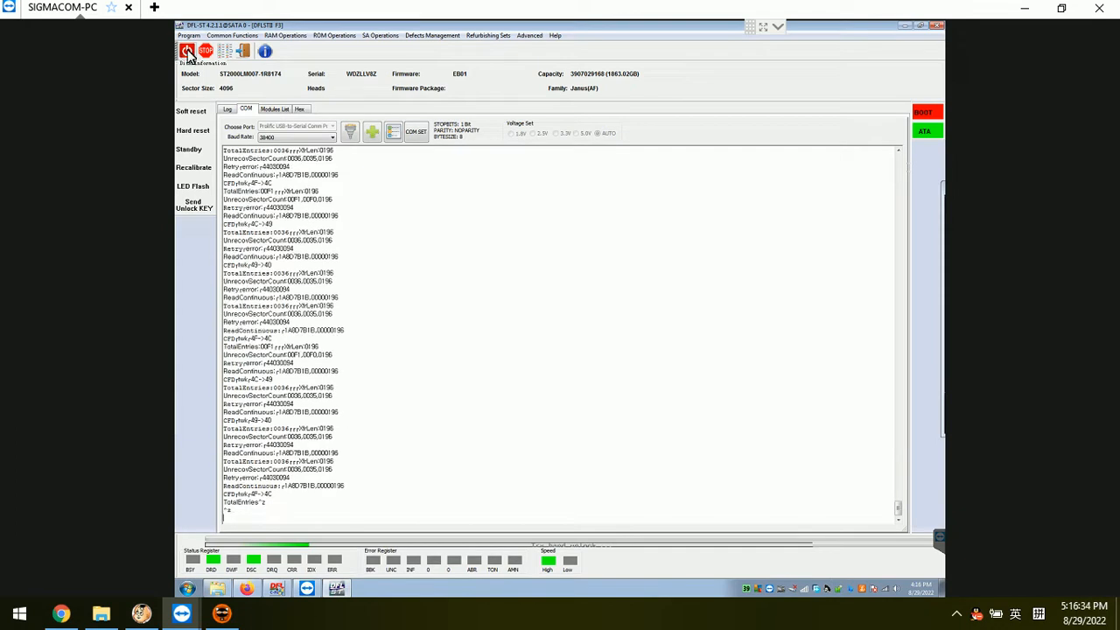
- Clear the accumulated terminal output and reopen the terminal connection to the drive
right_click(368, 308)
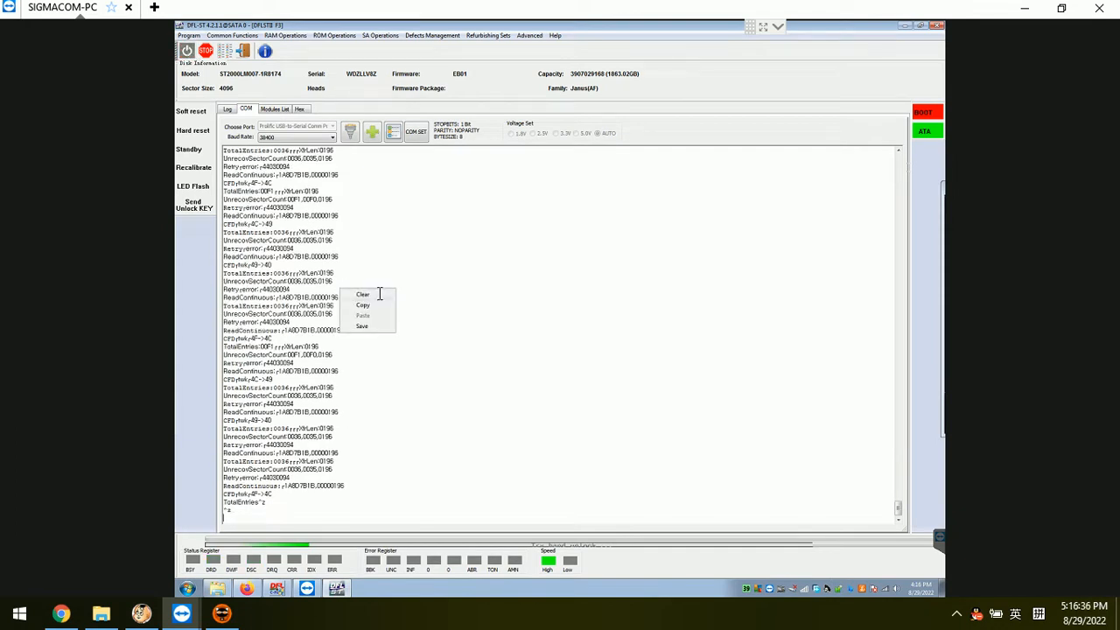
left_click(362, 294)
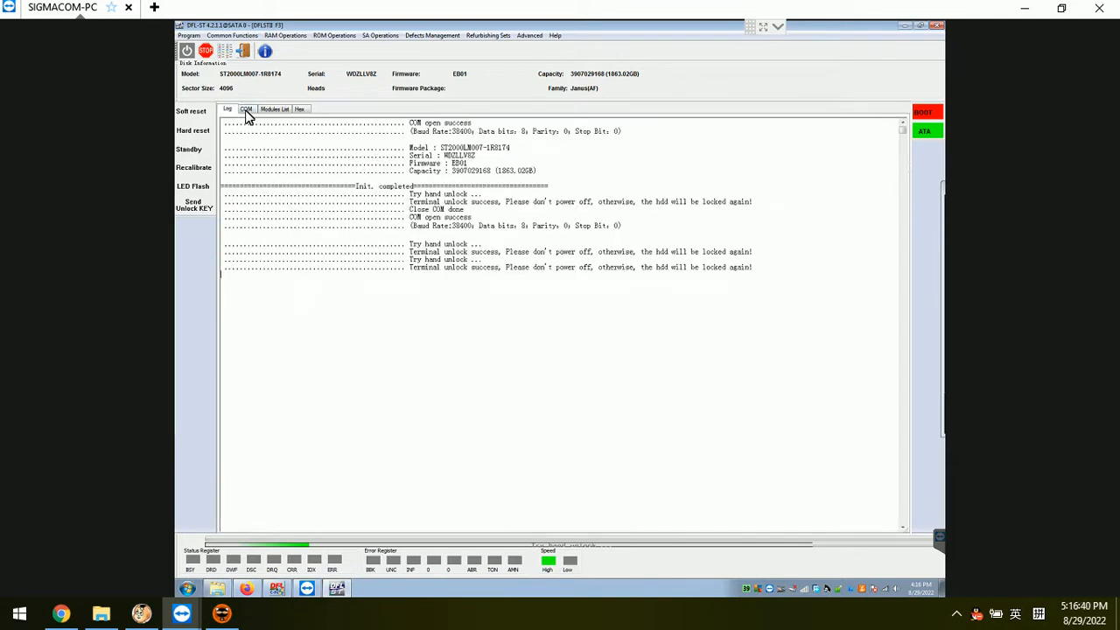
left_click(245, 109)
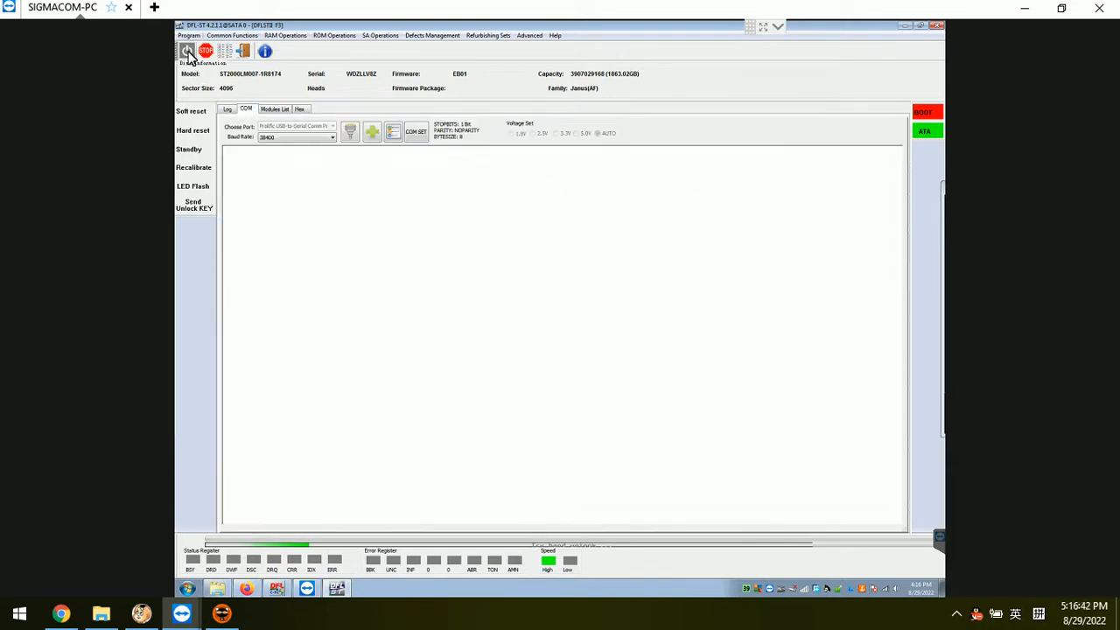
left_click(185, 50)
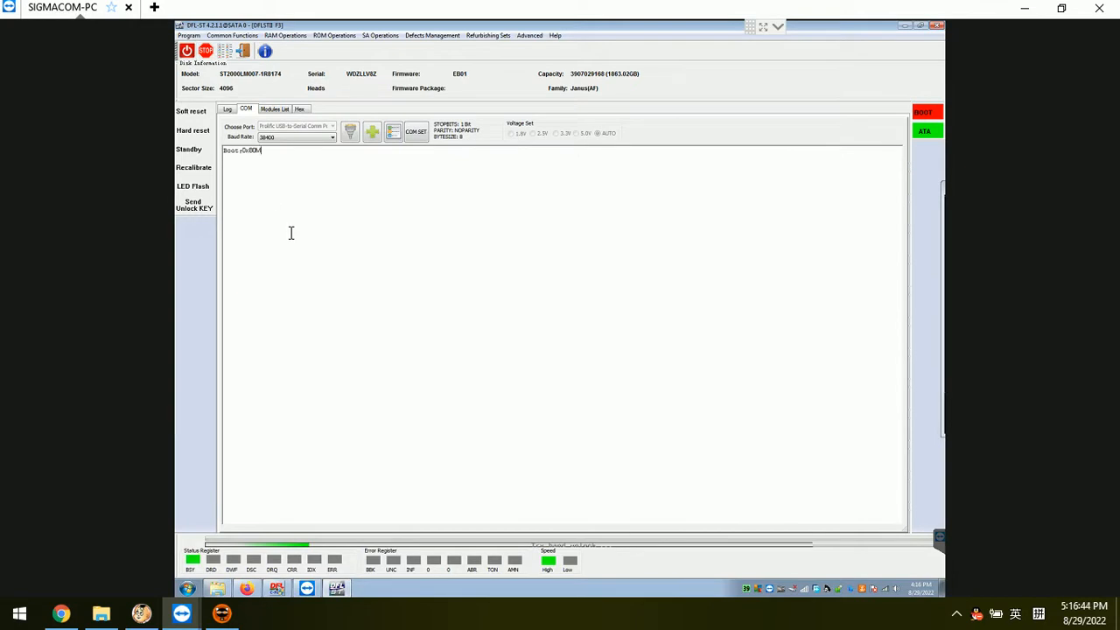
- Unlock the drive's terminal and enter ASCII diagnostic mode at the F3 T> prompt
left_click(193, 205)
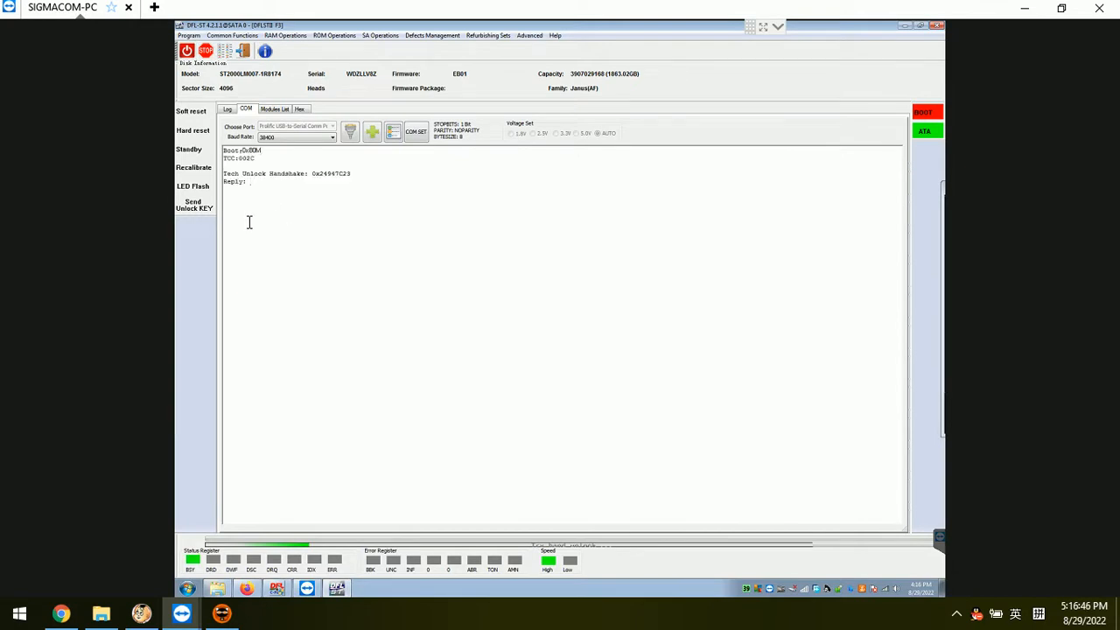
left_click(192, 205)
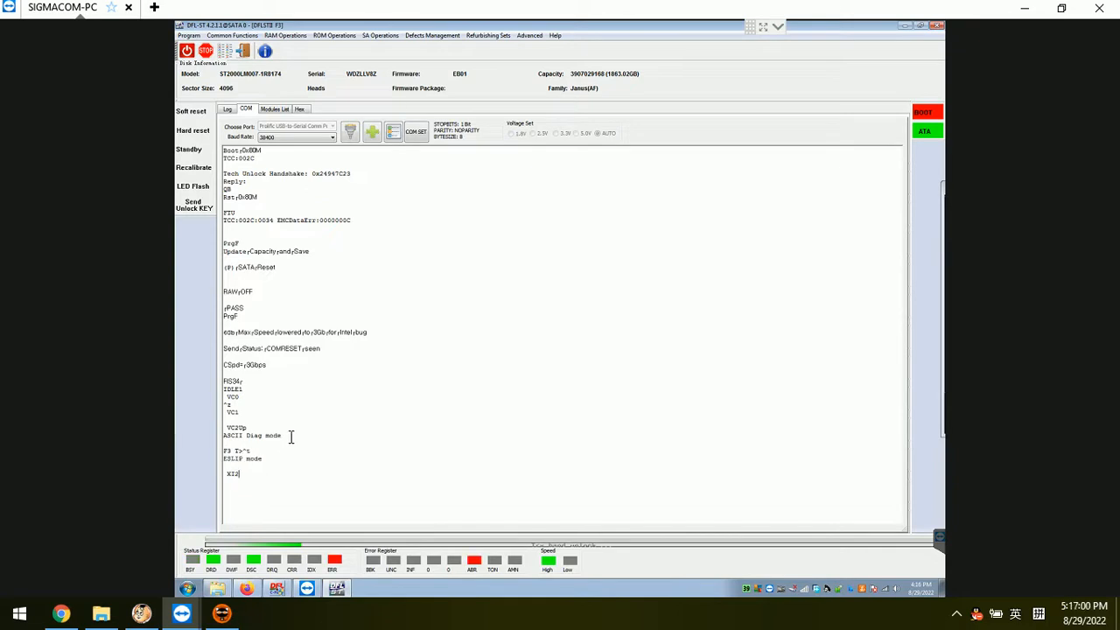
left_click(431, 35)
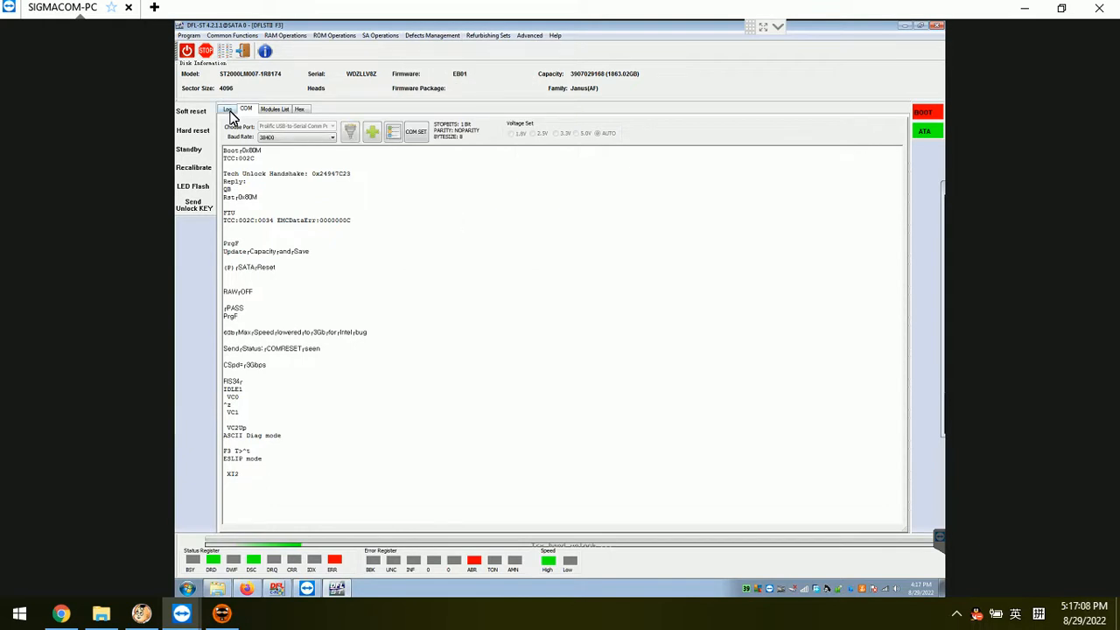
- Read the unlock results in the log and bring up the Scan Set dialog
left_click(227, 108)
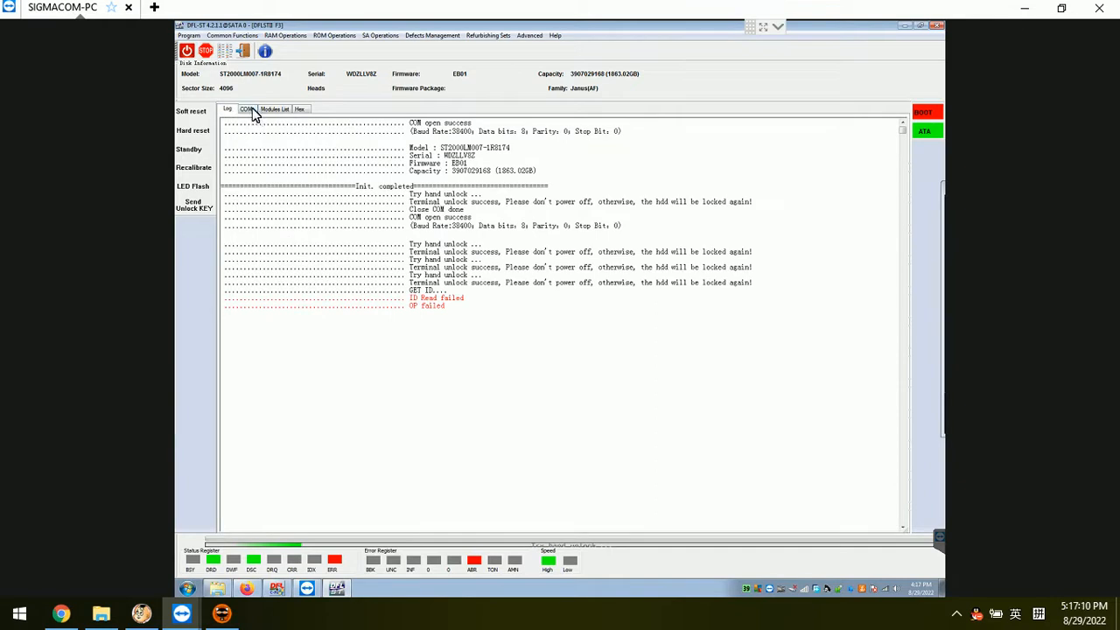
left_click(245, 108)
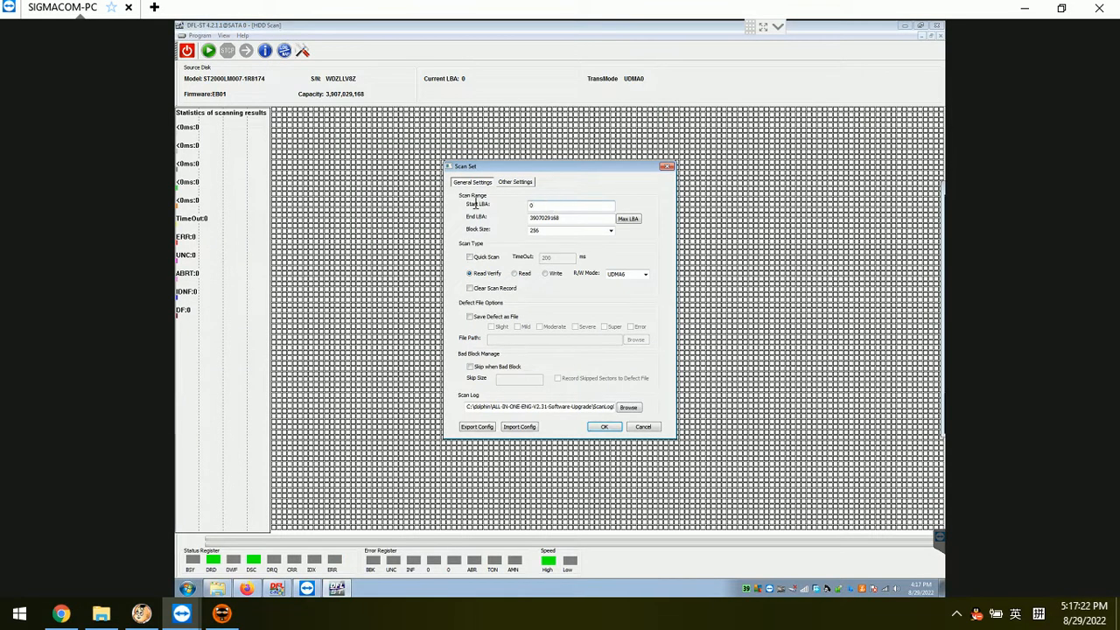
left_click(569, 205)
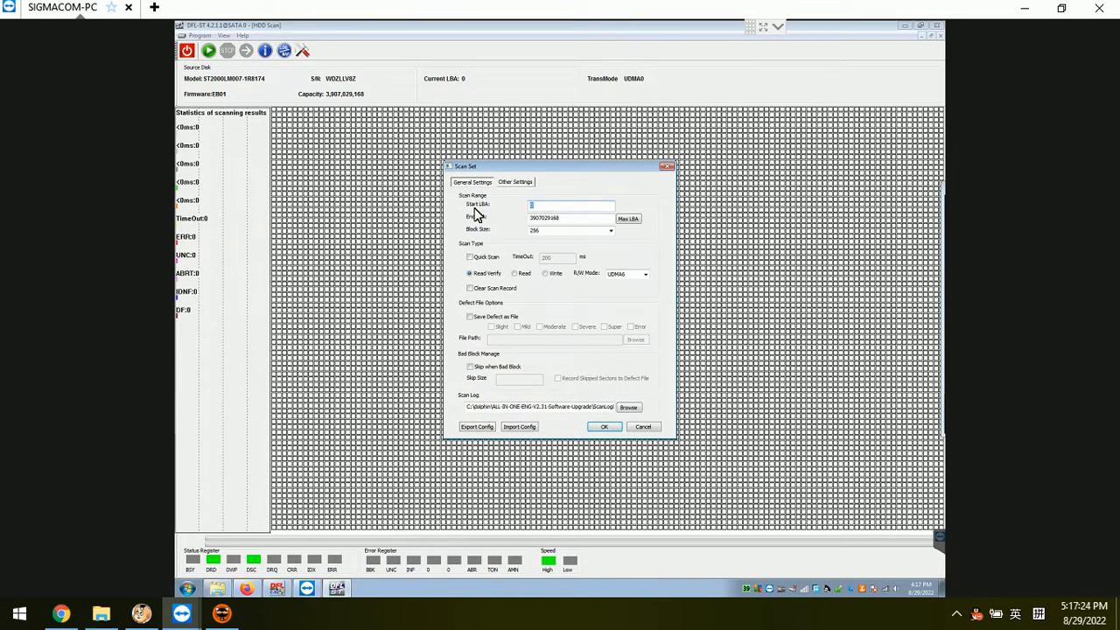
type("38")
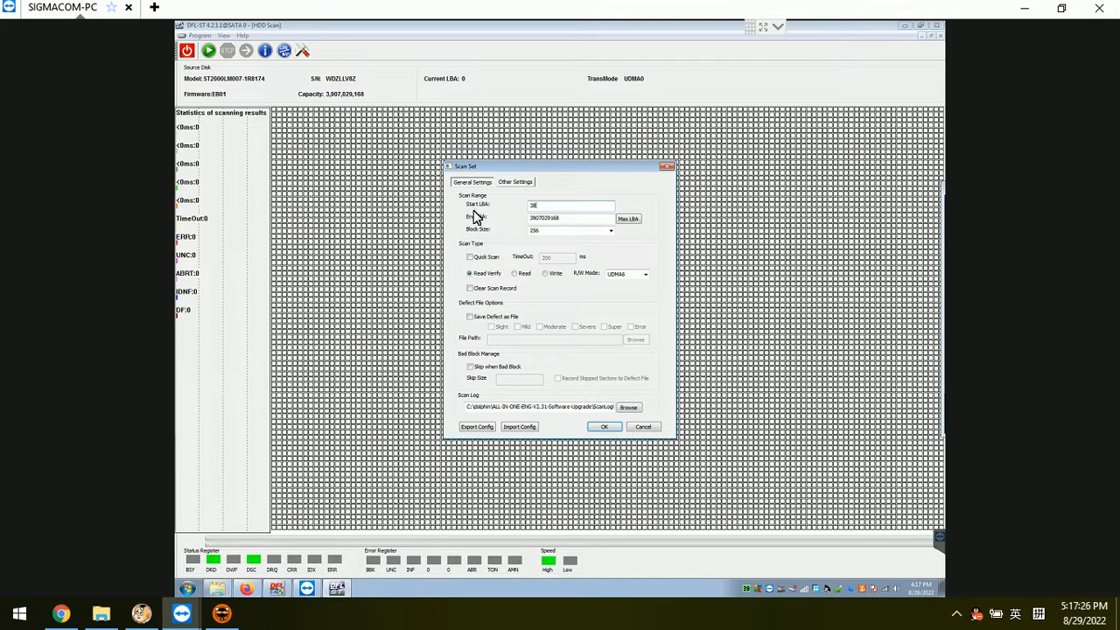
type("380000000")
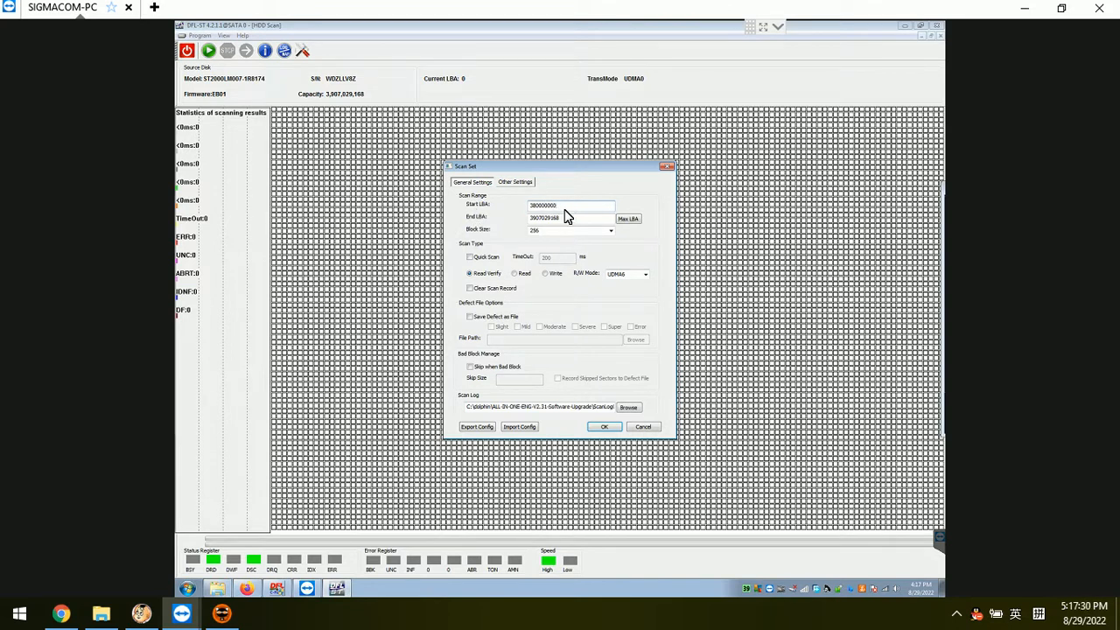
left_click(569, 205)
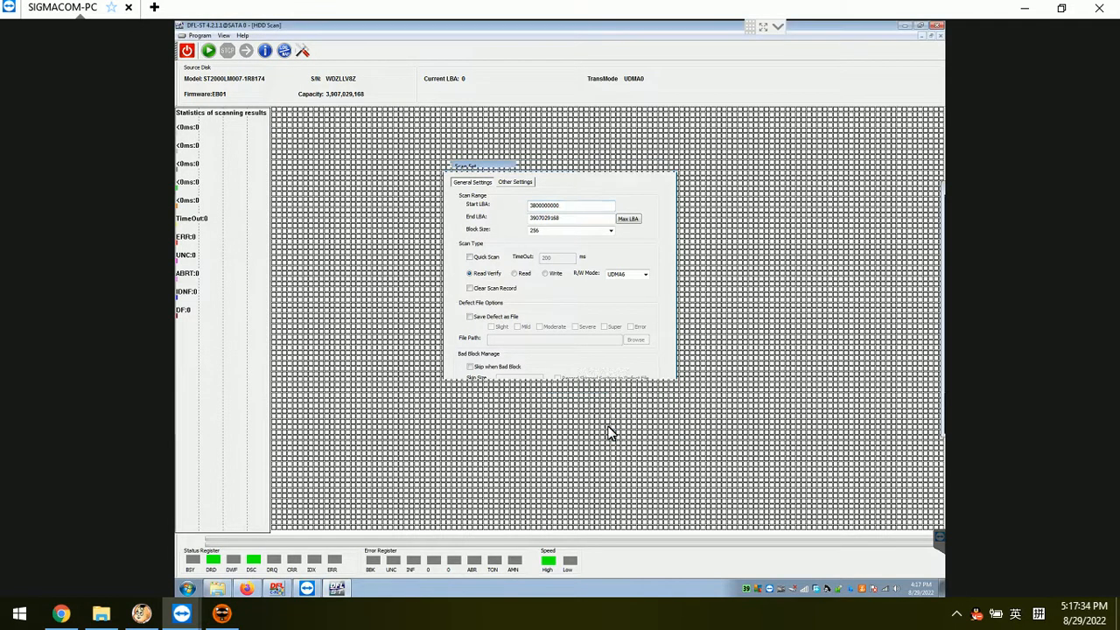
- Run the read-verify scan over the drive's final sectors and stop it once timeouts appear
left_click(208, 49)
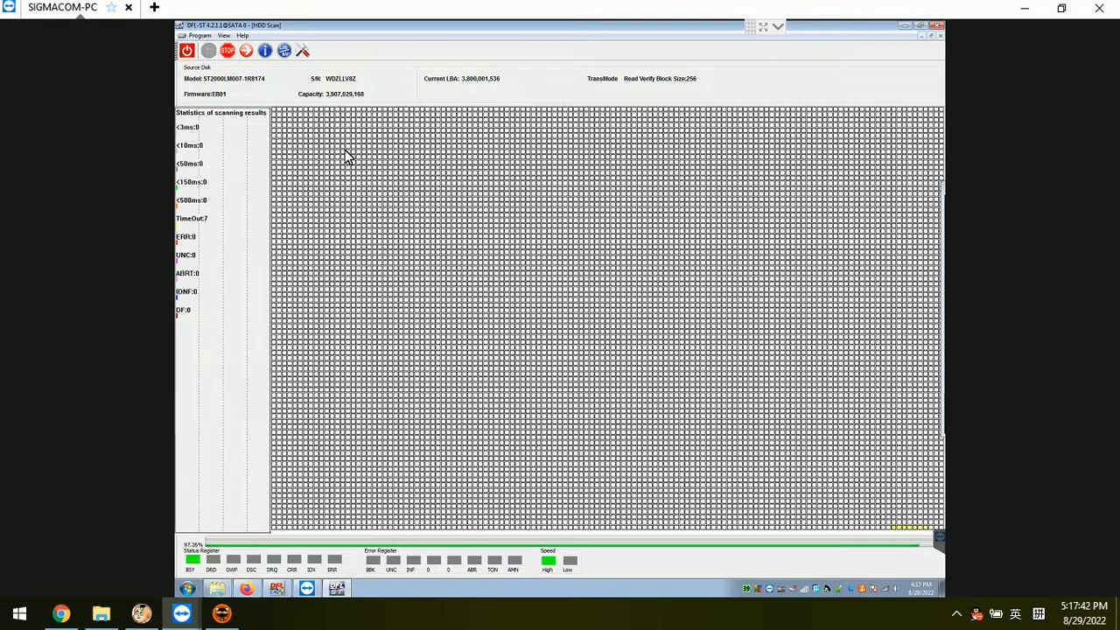
mouse_move(252, 245)
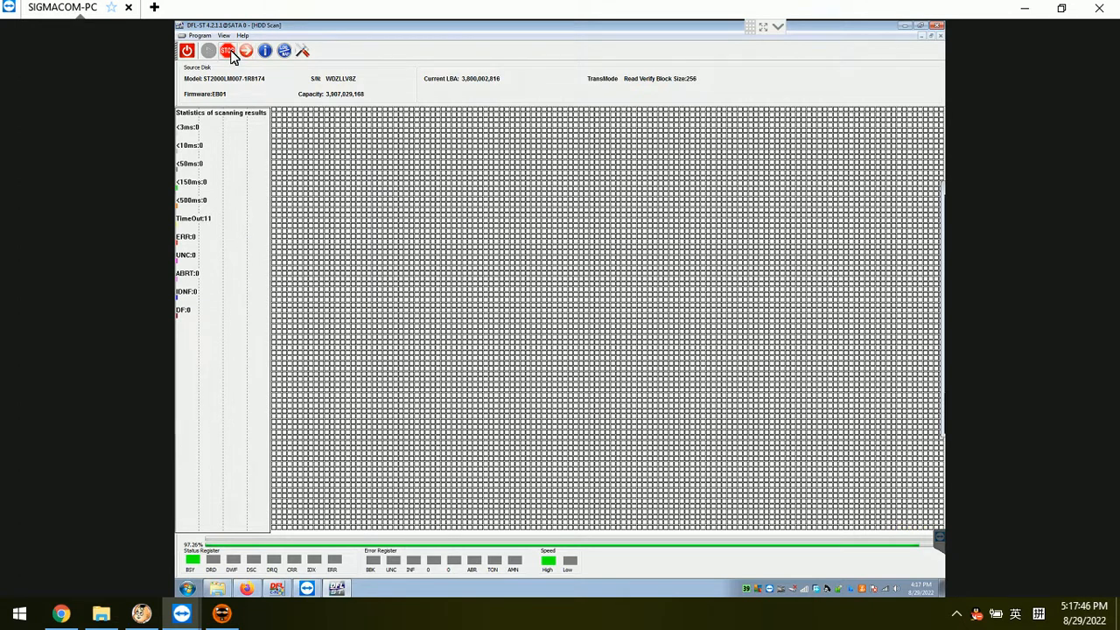
left_click(228, 51)
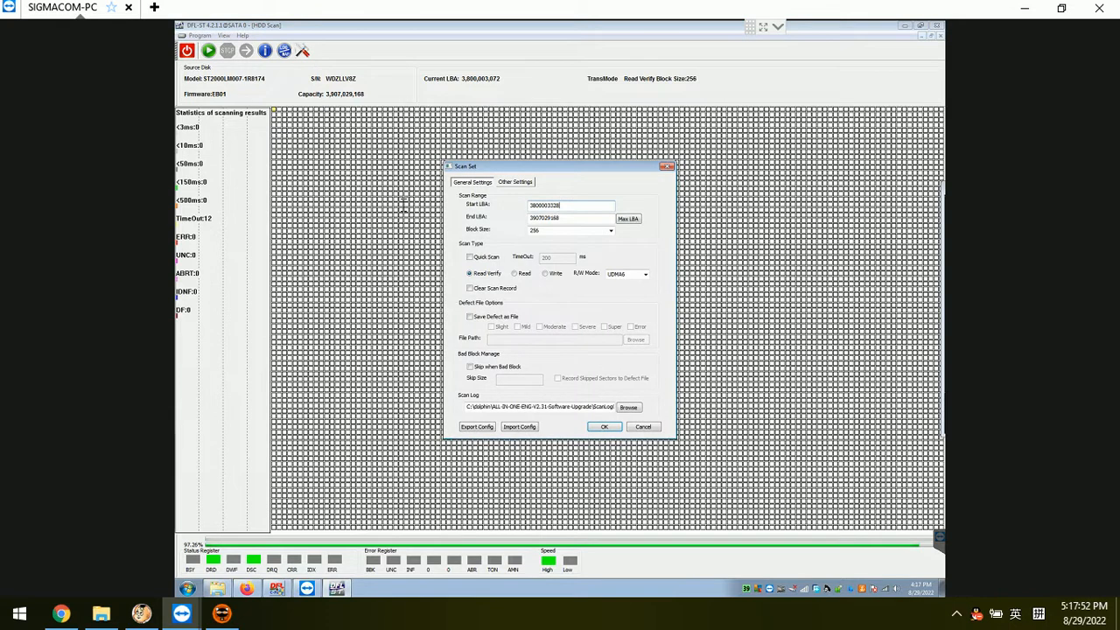
mouse_move(577, 215)
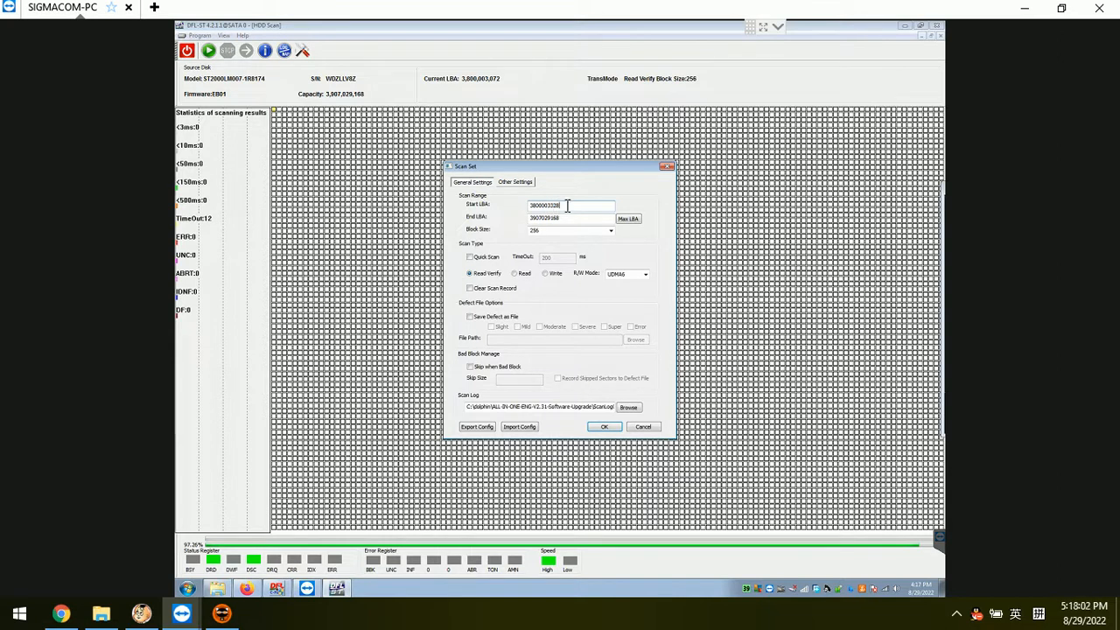
- Reset Start LBA to 0 with Clear Scan Record ticked and apply the scan settings
type("0")
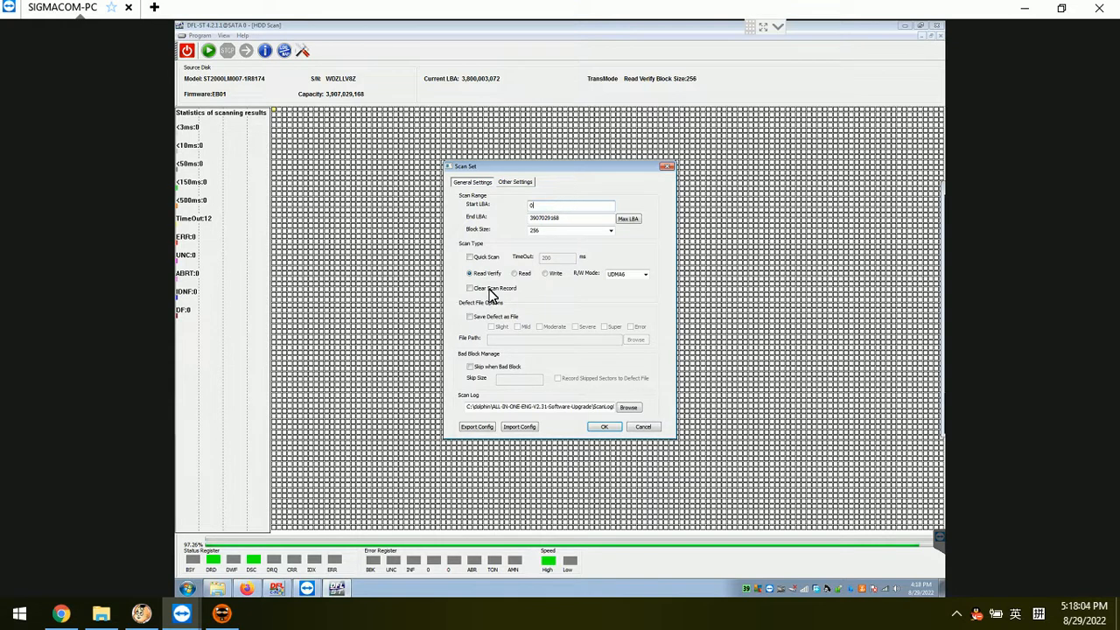
left_click(469, 287)
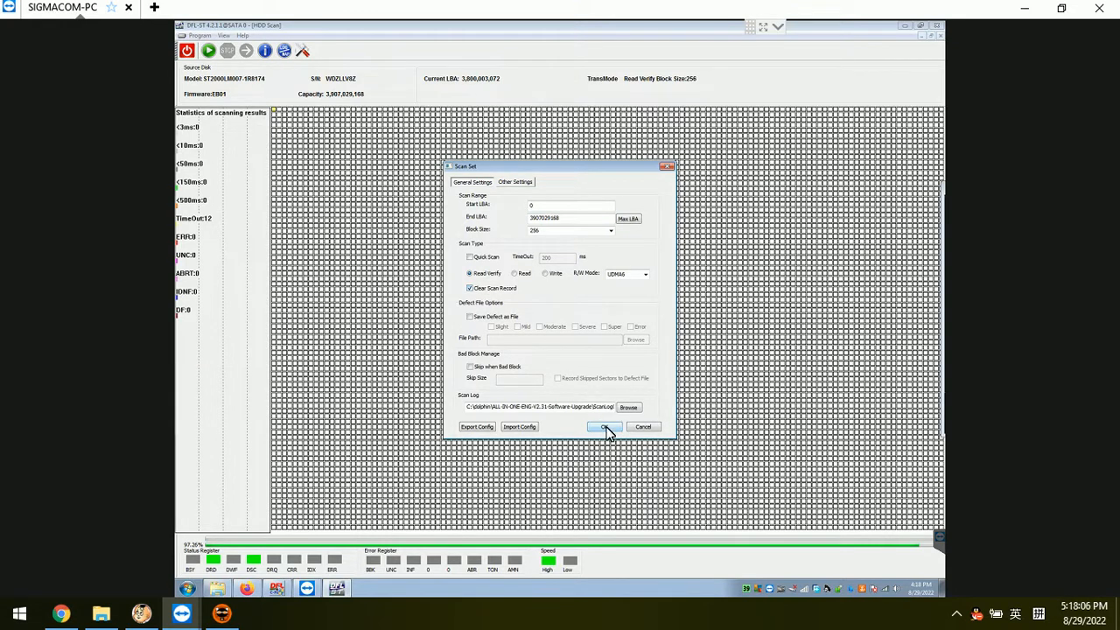
left_click(603, 427)
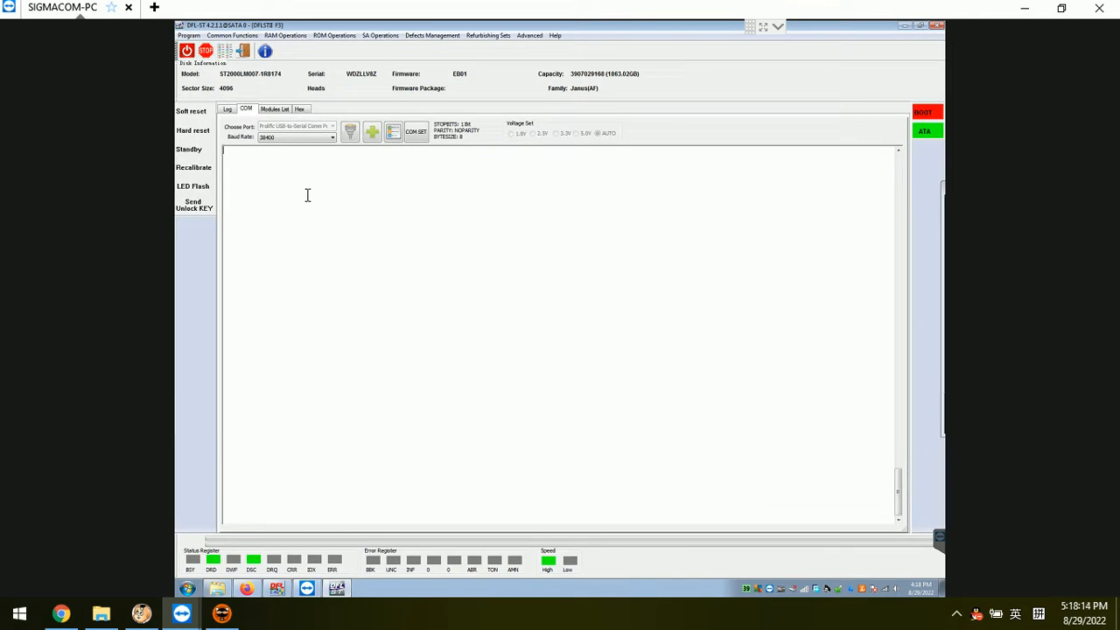
mouse_move(263, 165)
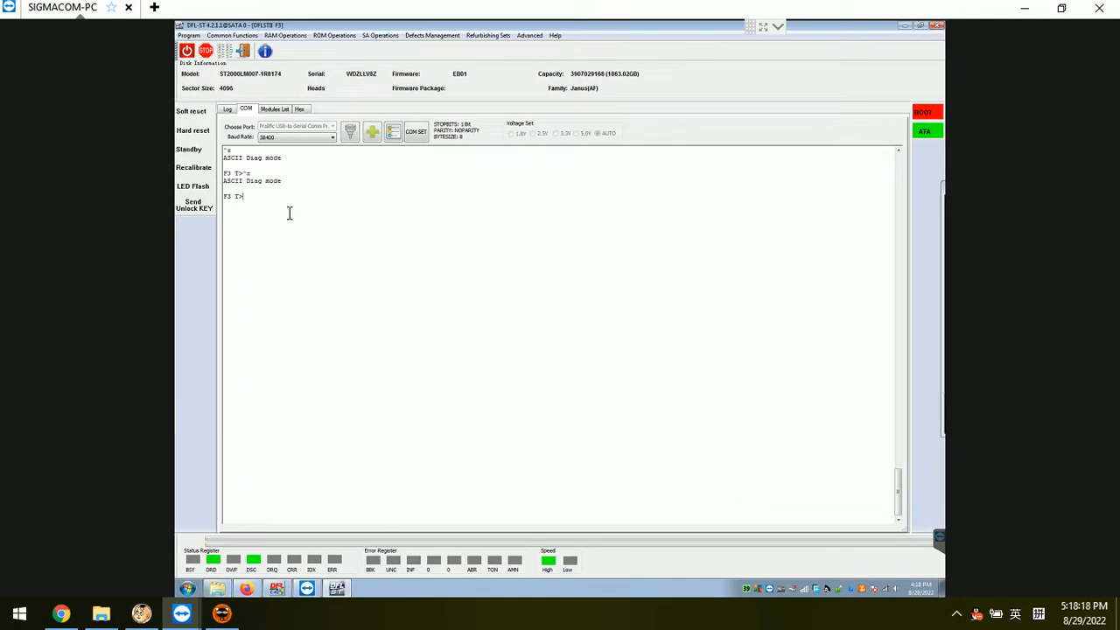
mouse_move(348, 110)
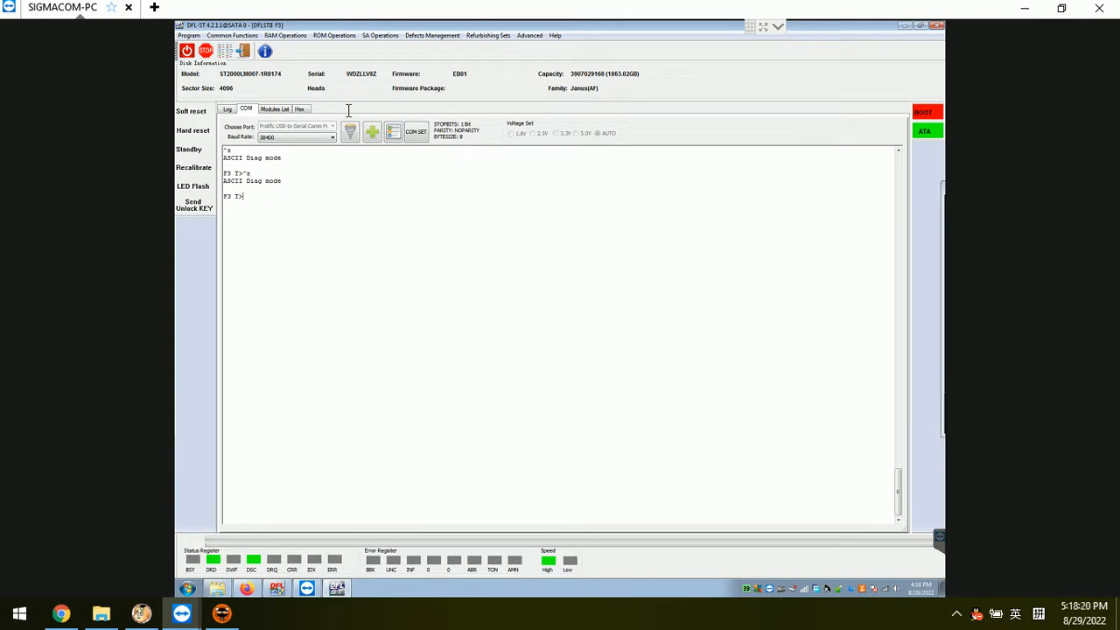
- Send B460800 to the drive and set the connection's Baud Rate to 460800
left_click(379, 35)
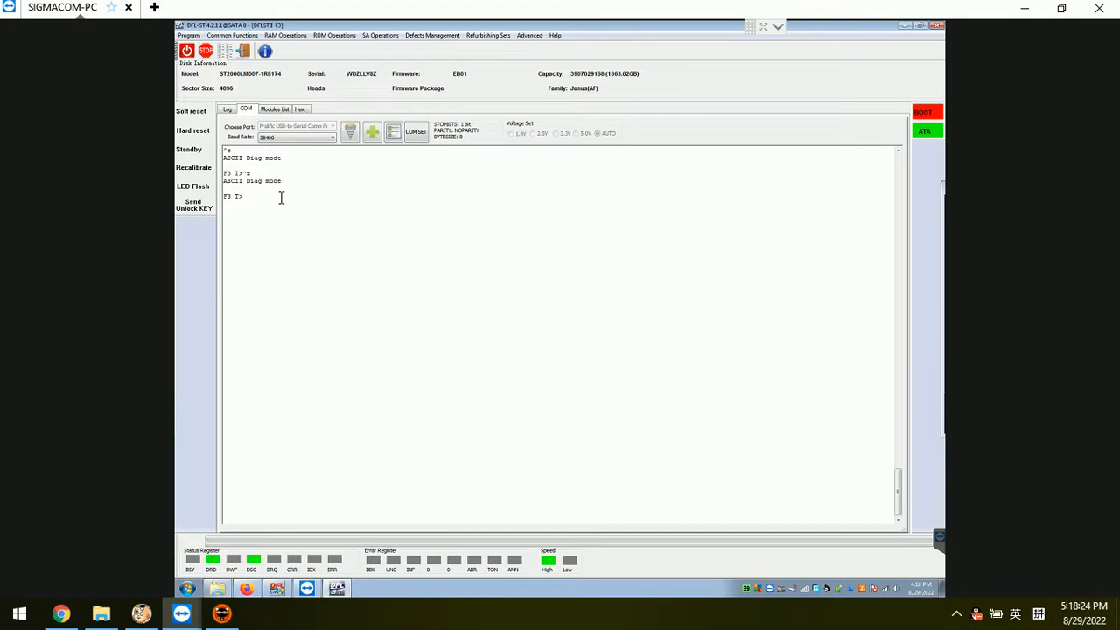
type("B460")
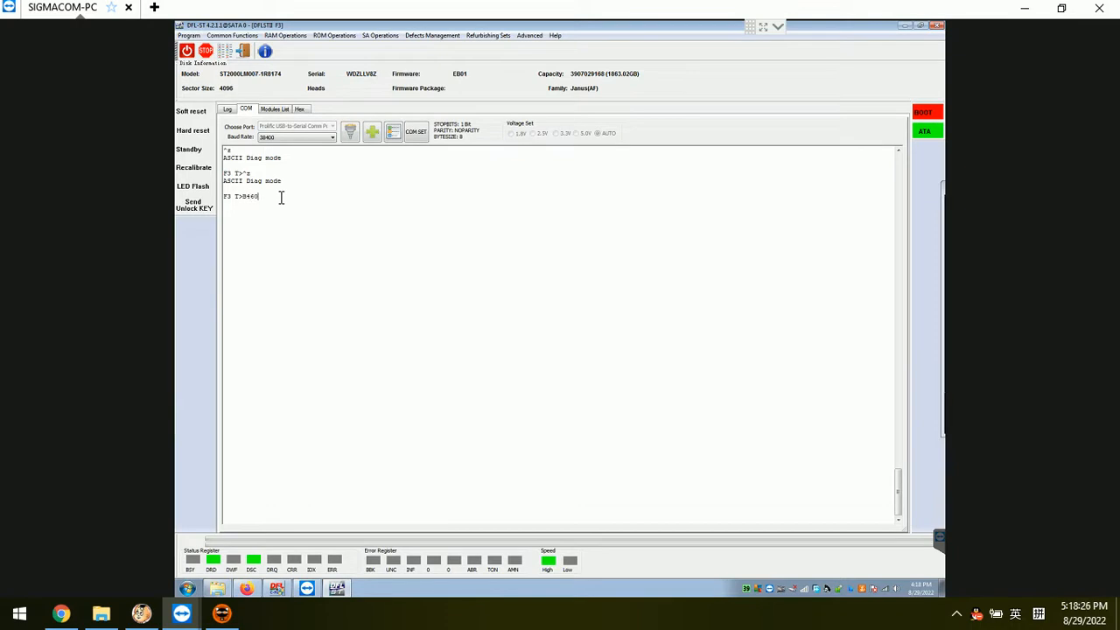
type("800")
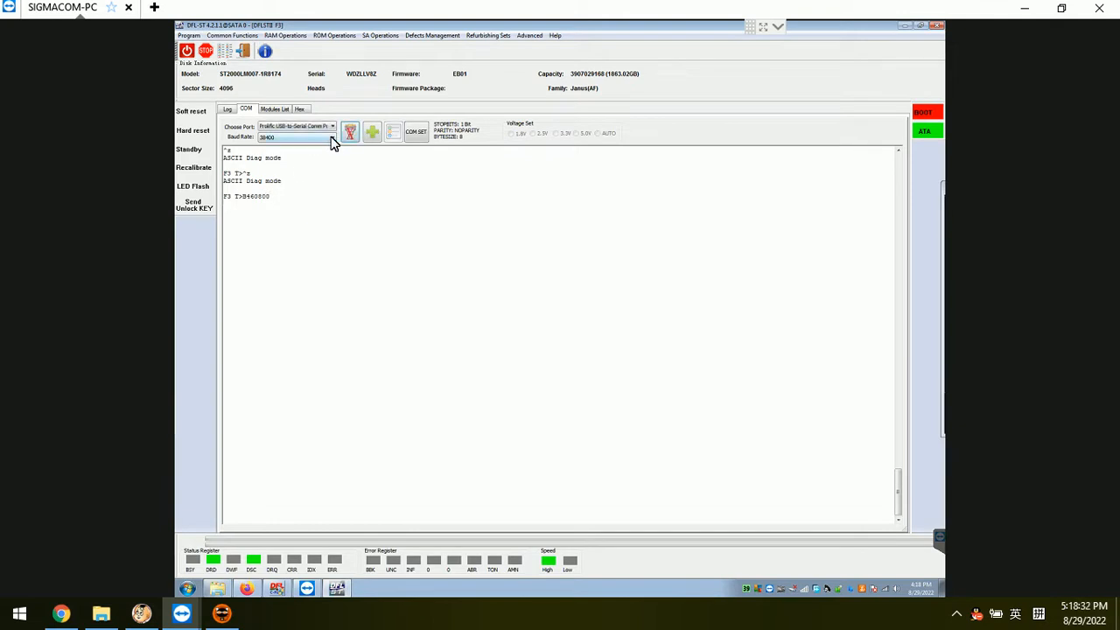
left_click(332, 137)
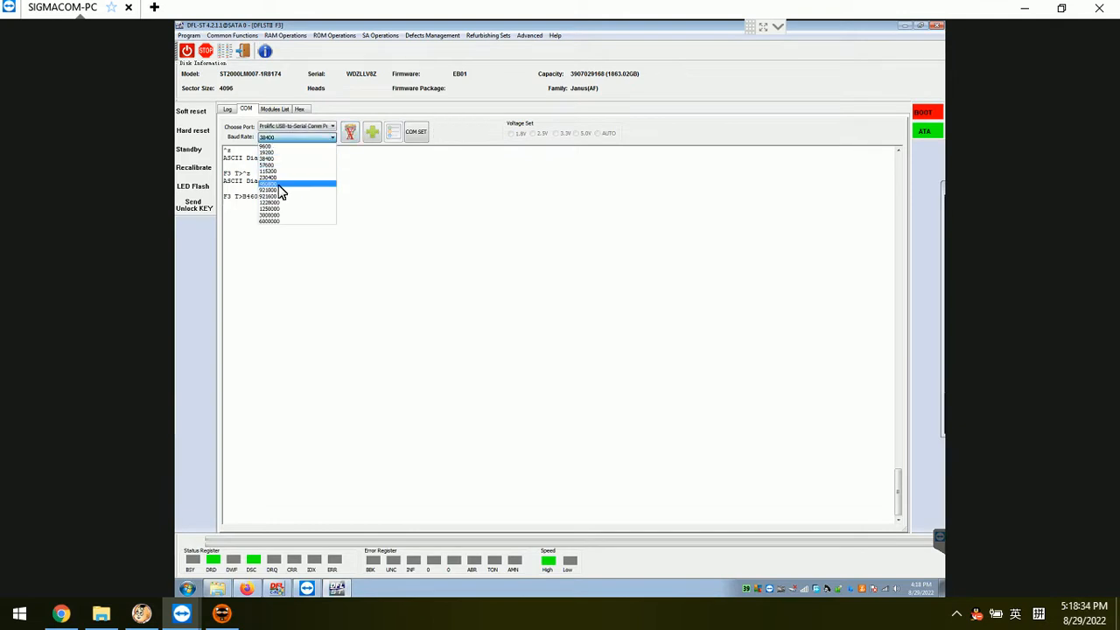
left_click(271, 189)
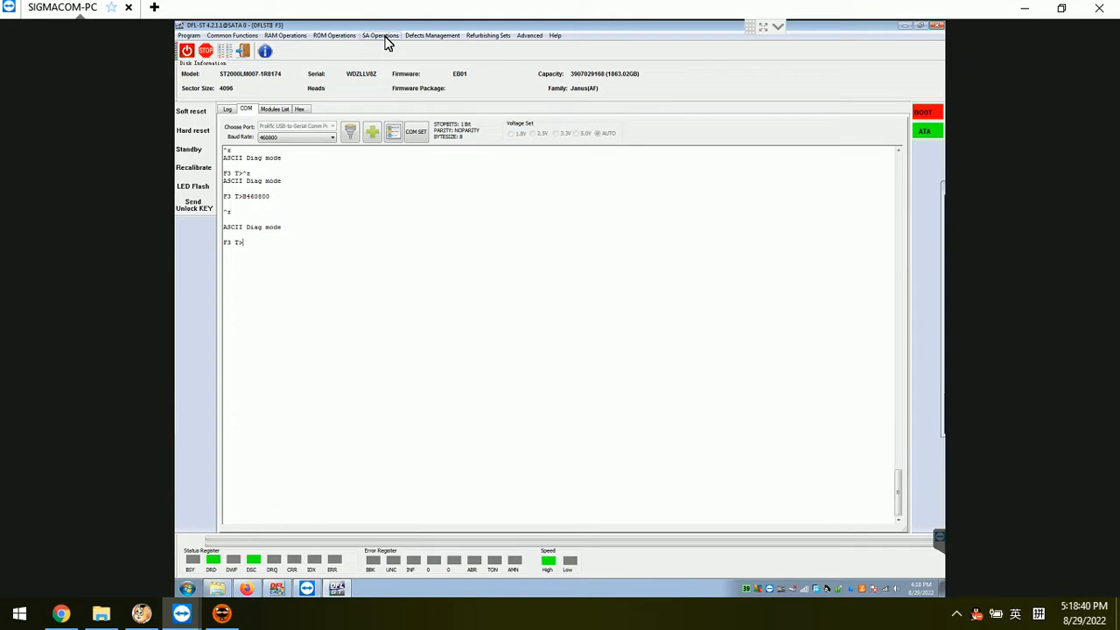
- Open the Edit SYS File editor and enter 35 as the File ID
left_click(382, 35)
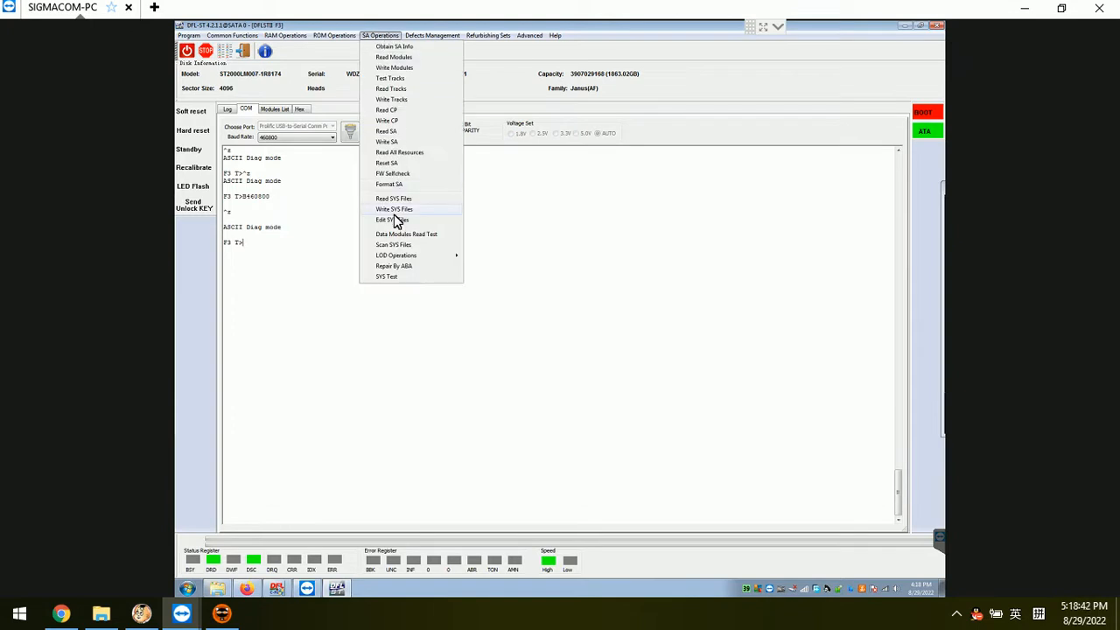
left_click(392, 221)
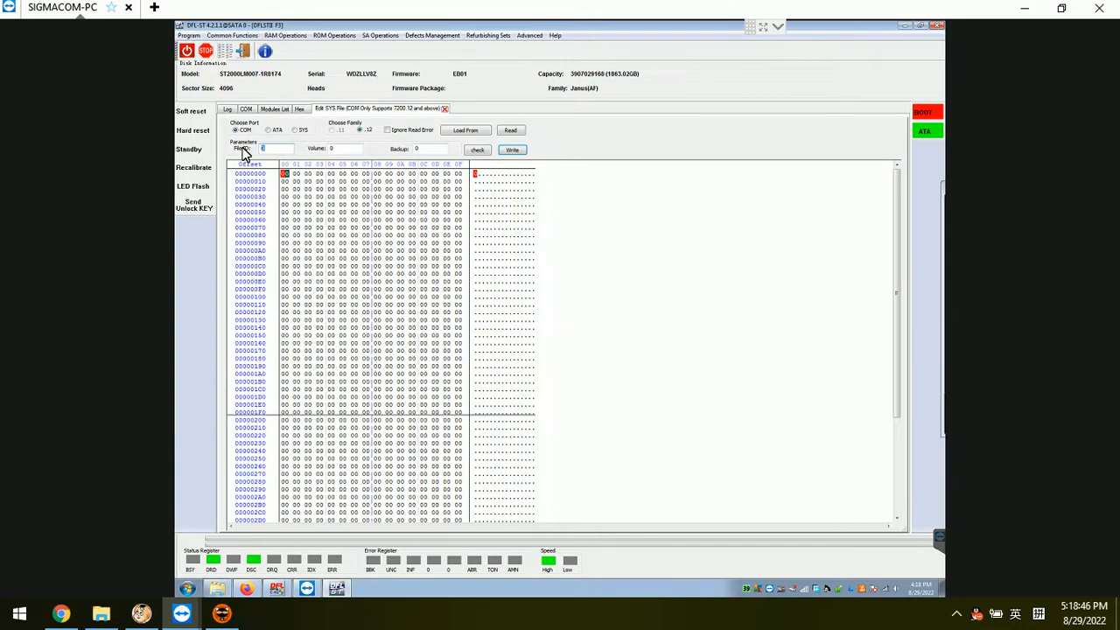
type("35")
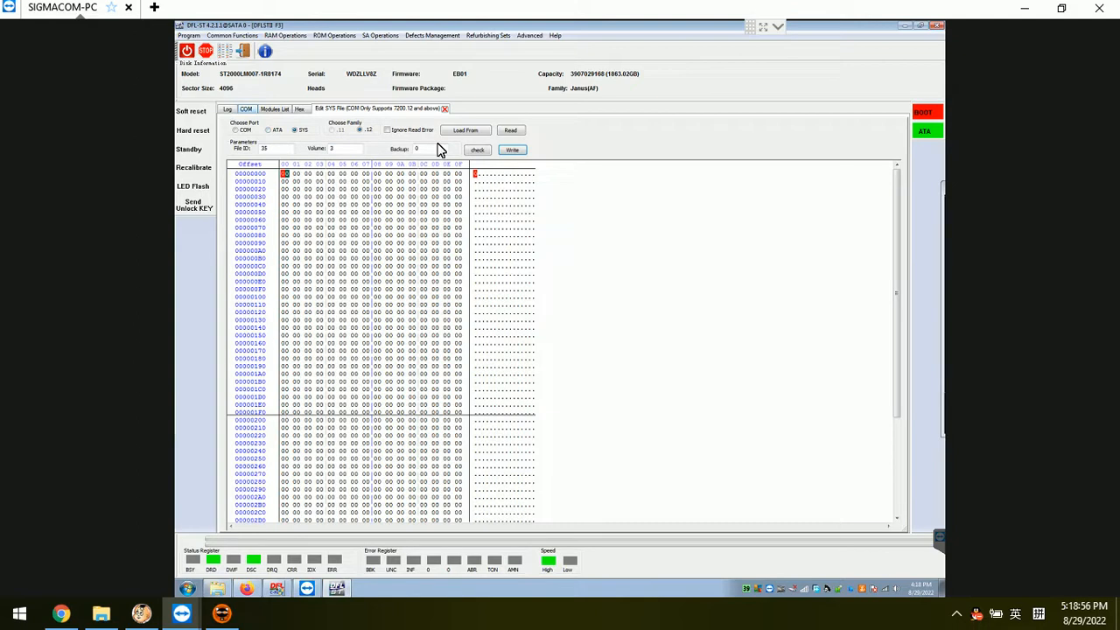
- Load the saved sysfile 35 .sys backup into the editor, answering No to the file check
left_click(465, 129)
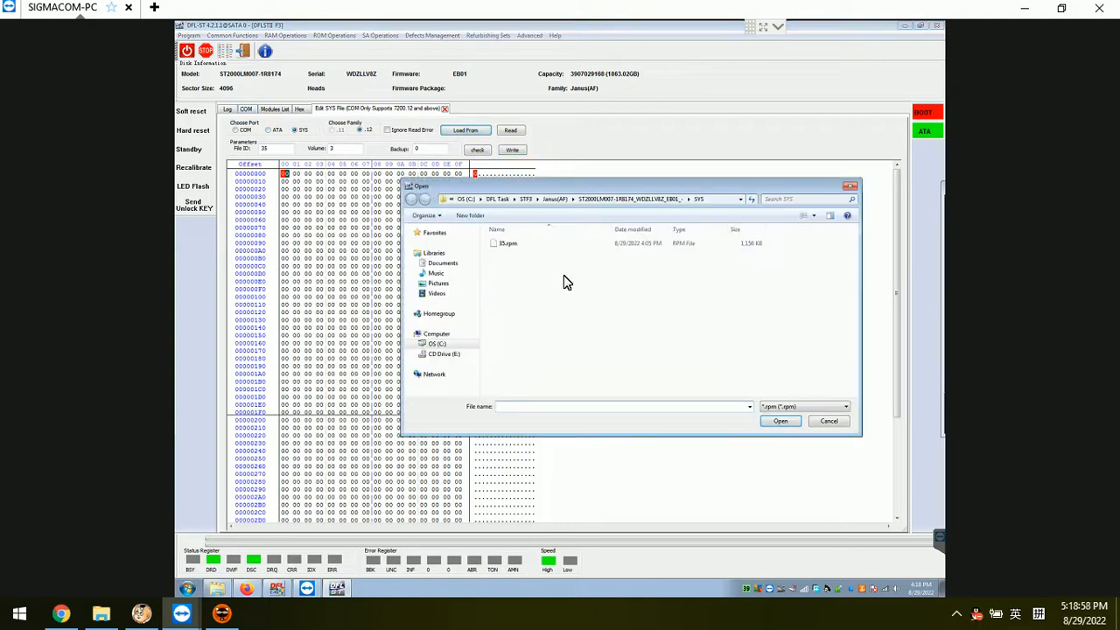
left_click(507, 243)
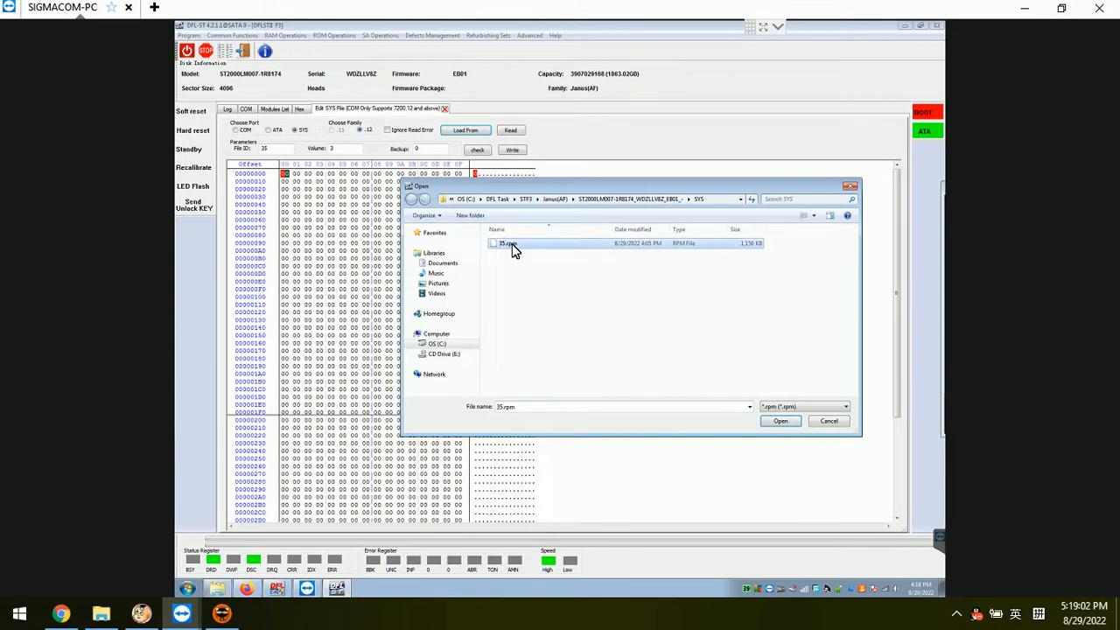
left_click(778, 420)
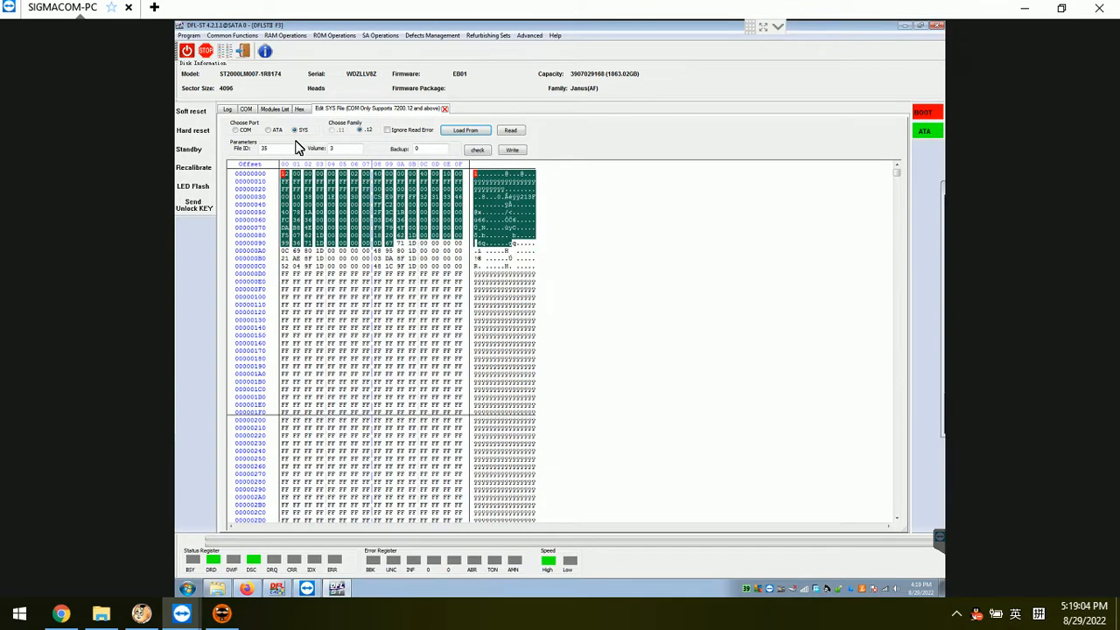
left_click(511, 151)
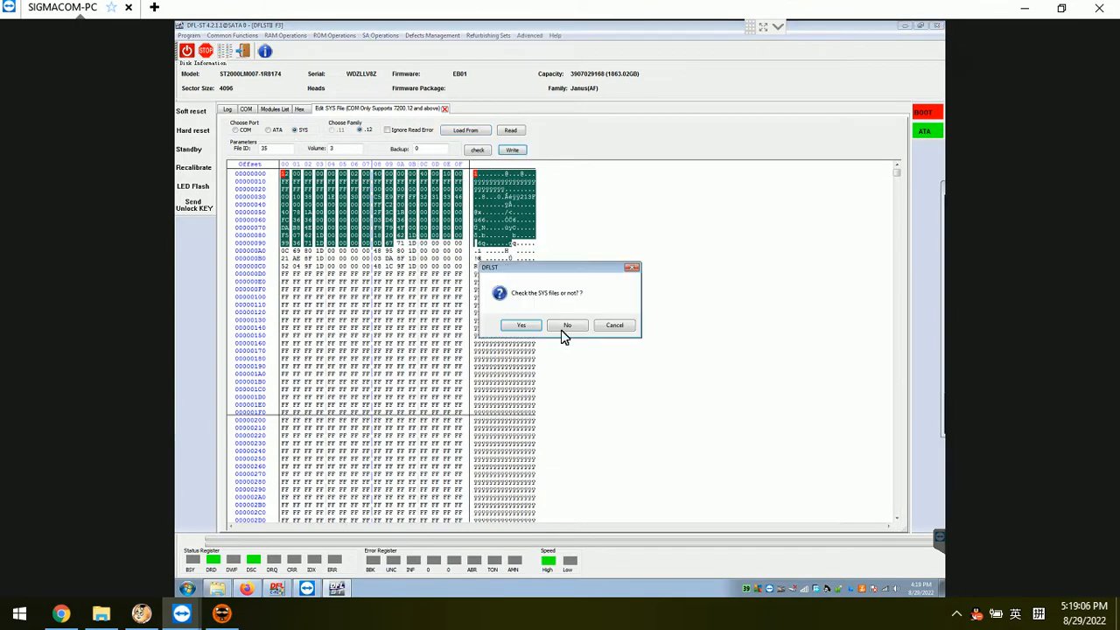
left_click(521, 324)
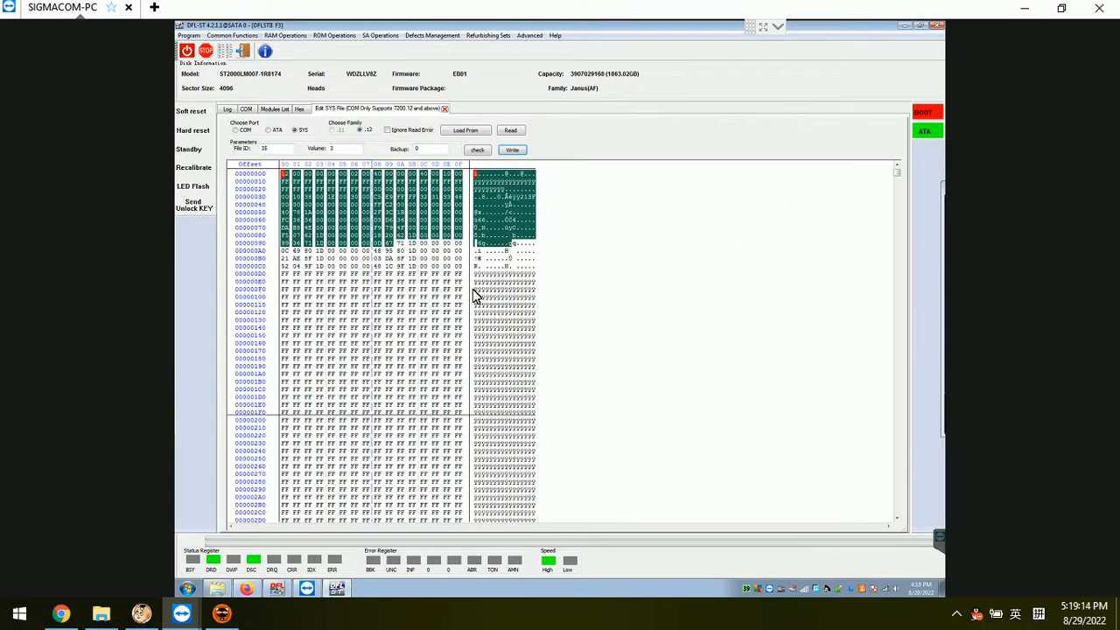
left_click(245, 108)
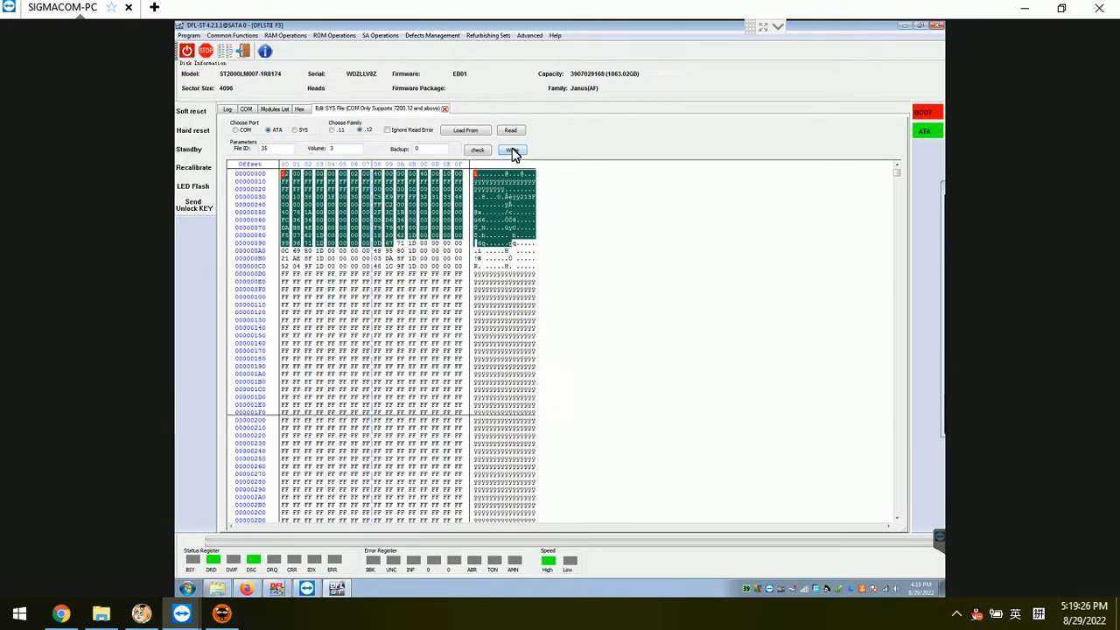
- Write sysfile 35 to the drive and confirm the successful write in the log
left_click(511, 151)
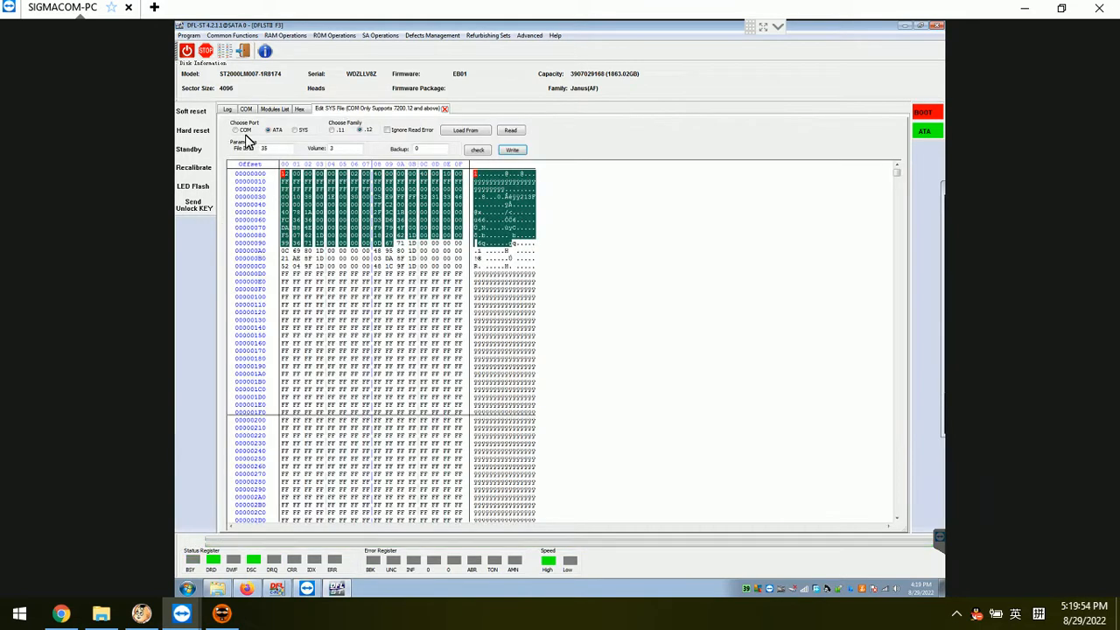
left_click(228, 109)
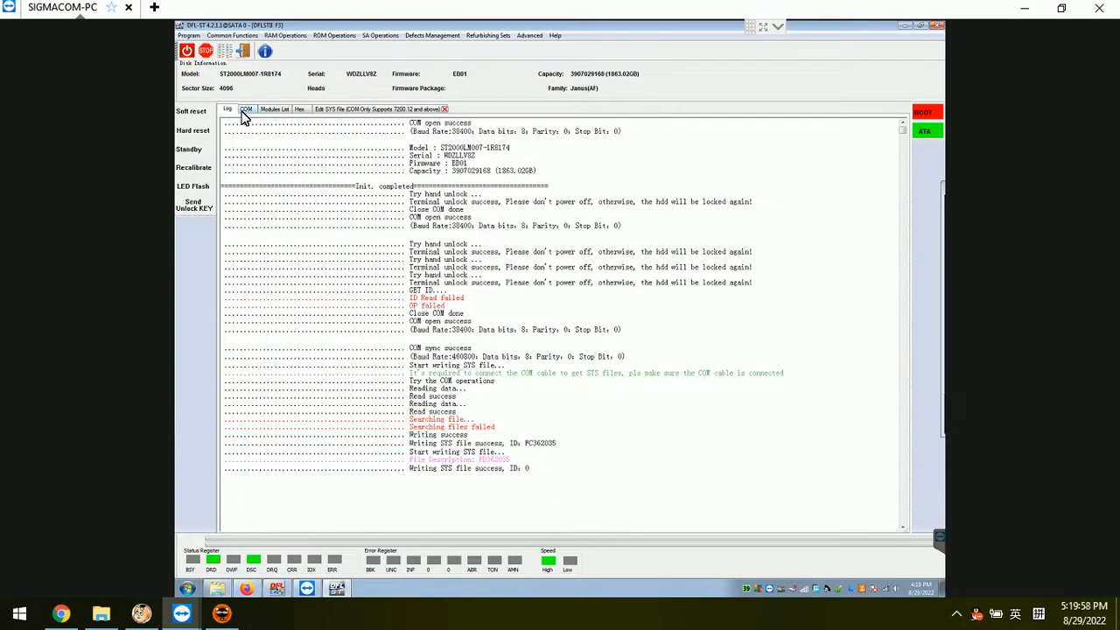
- Switch to the COM serial terminal for direct drive commands
left_click(245, 109)
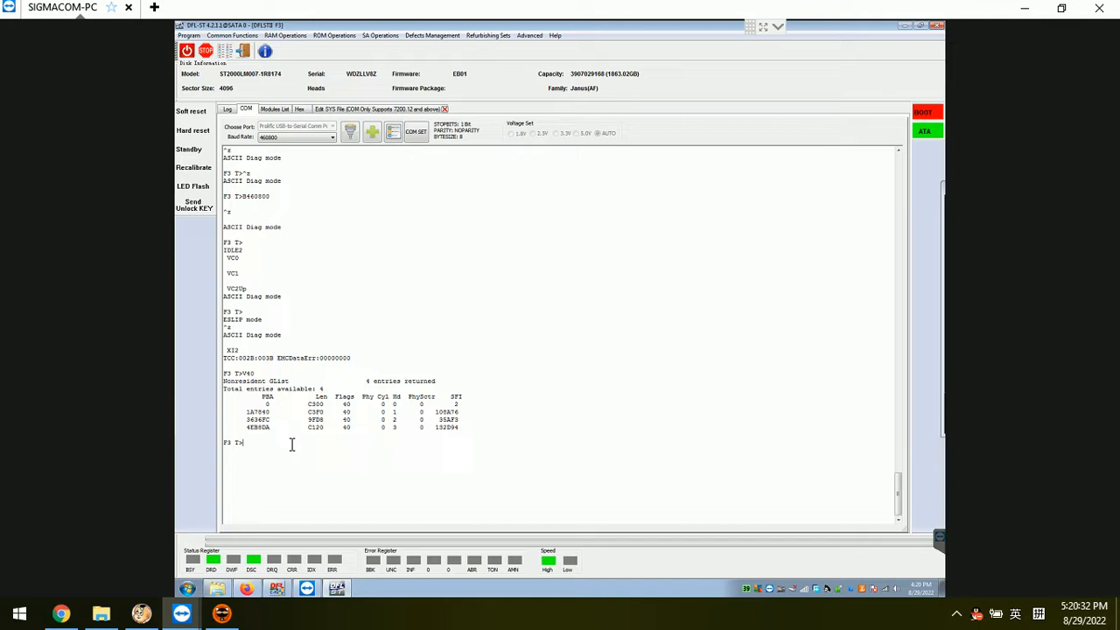
- Enter i4,1,2 then m0,6,3,,,,, to begin regenerating the translator
type("i4,1,22")
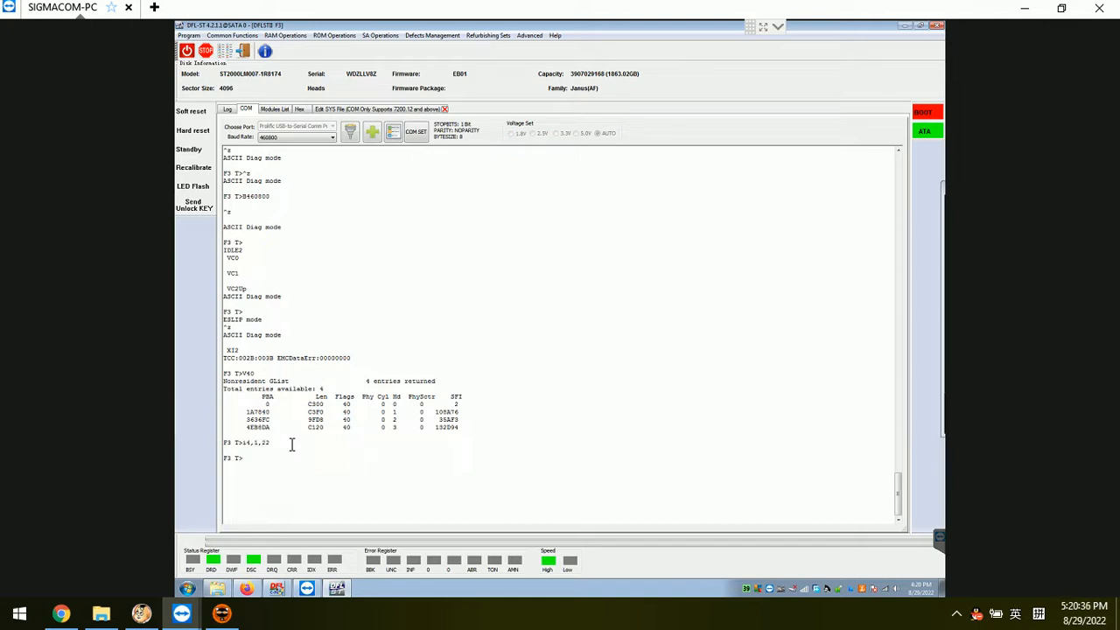
type("m0,")
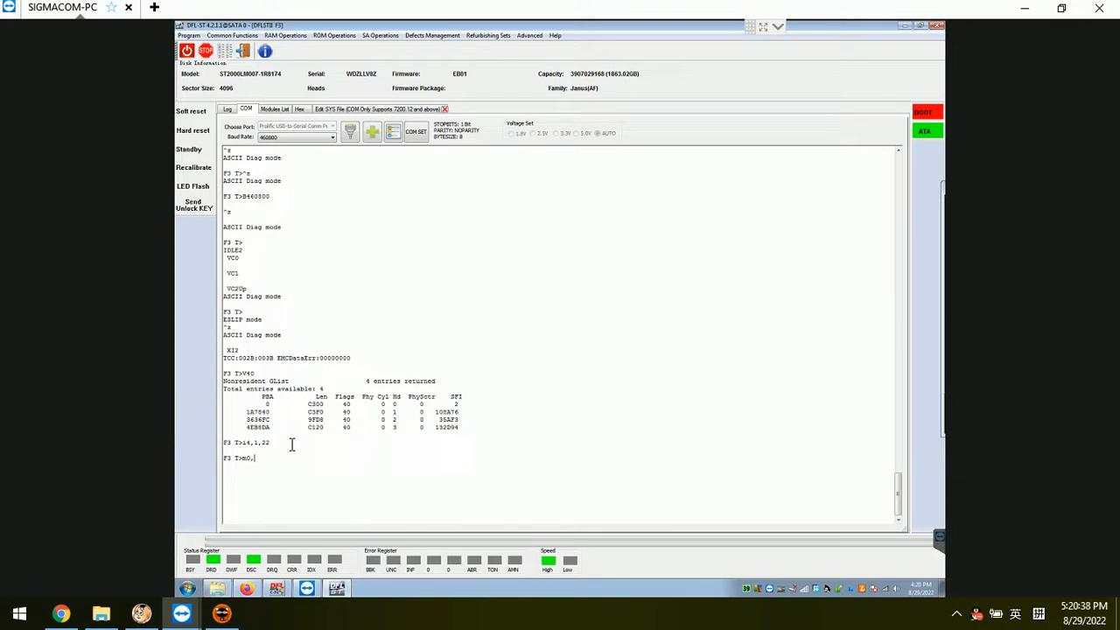
type("6,3")
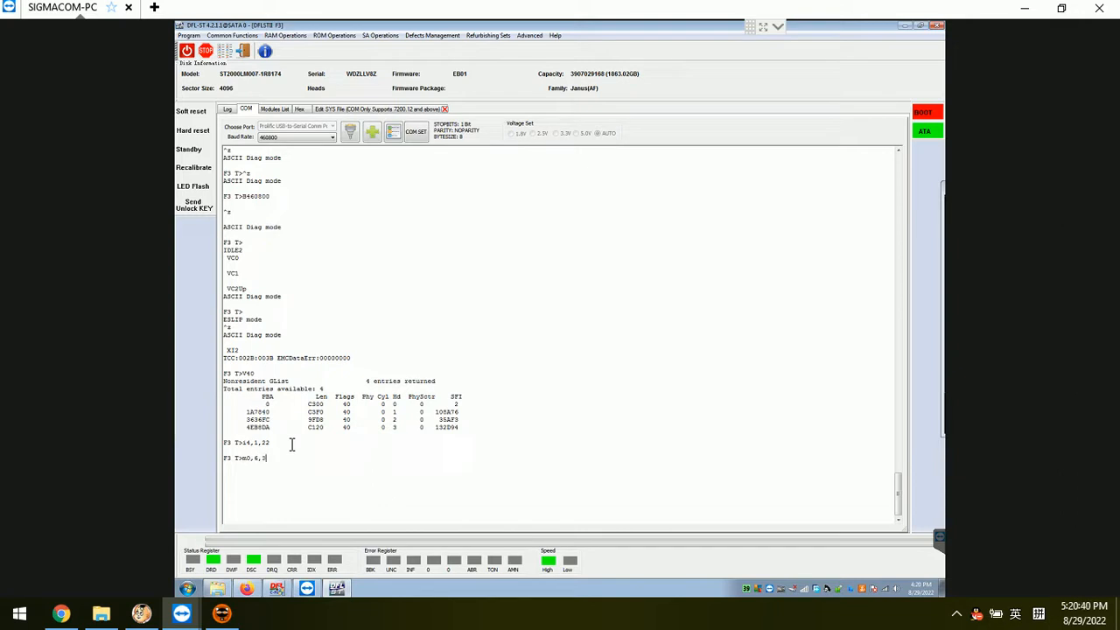
type(",,,,,22")
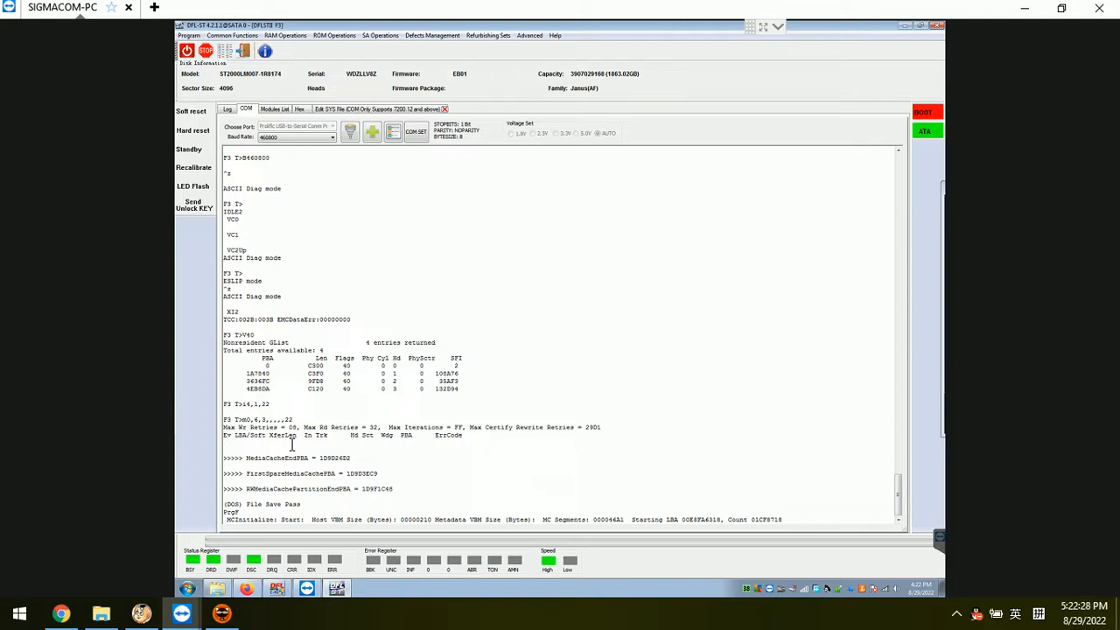
- Scroll the terminal output to follow the regeneration progress to completion
scroll("down", 3)
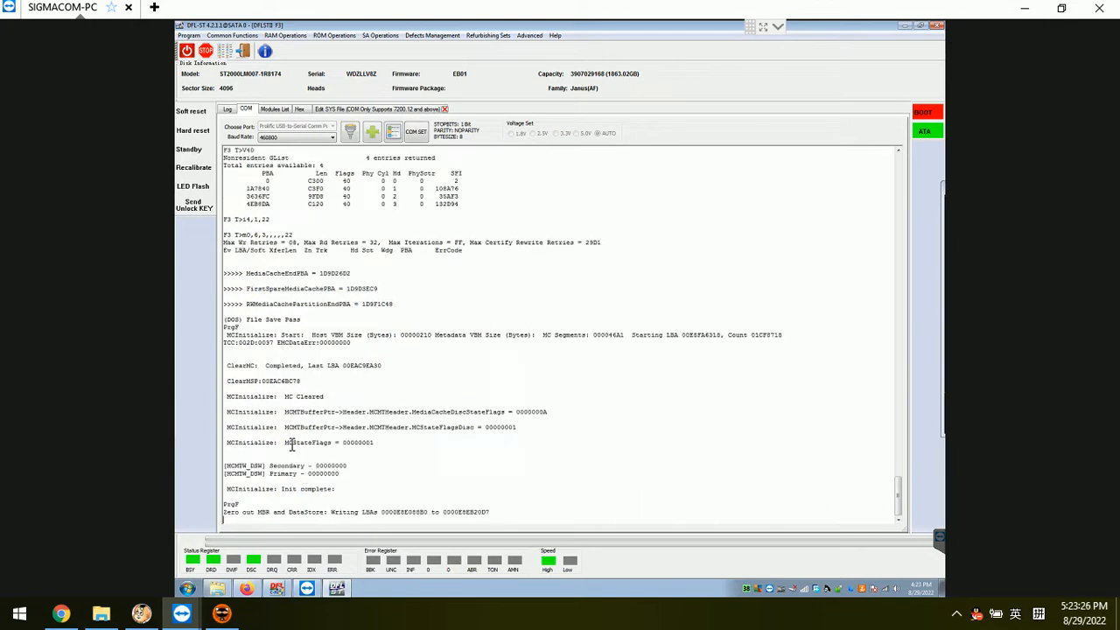
mouse_move(302, 439)
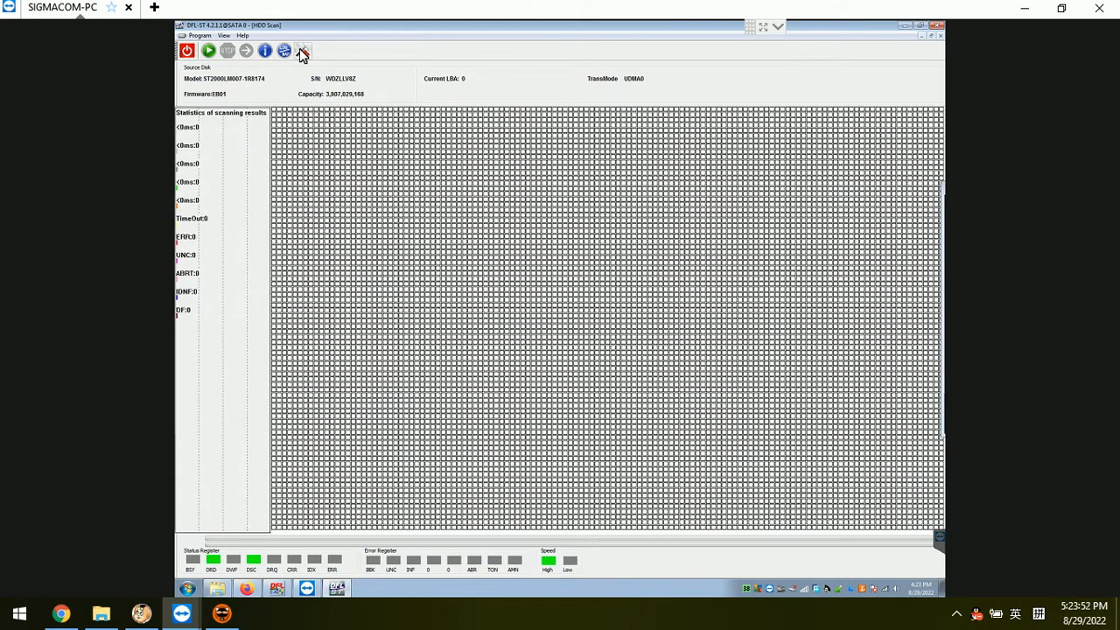
- Set the scan Start LBA near 3,390,000,000 with Read Verify and start the scan
left_click(301, 49)
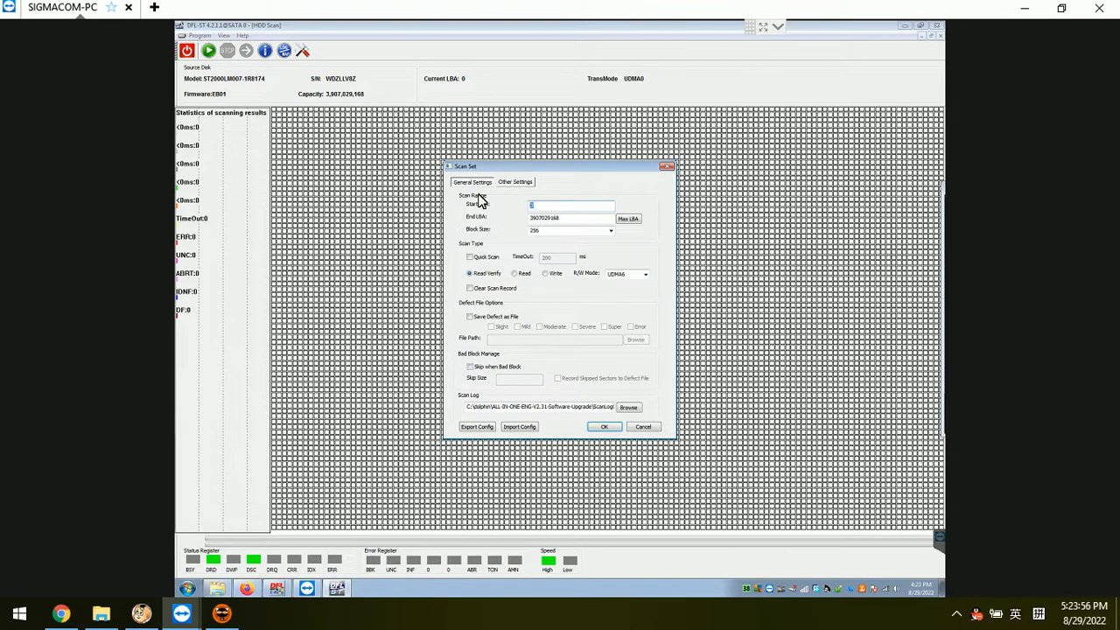
type("3")
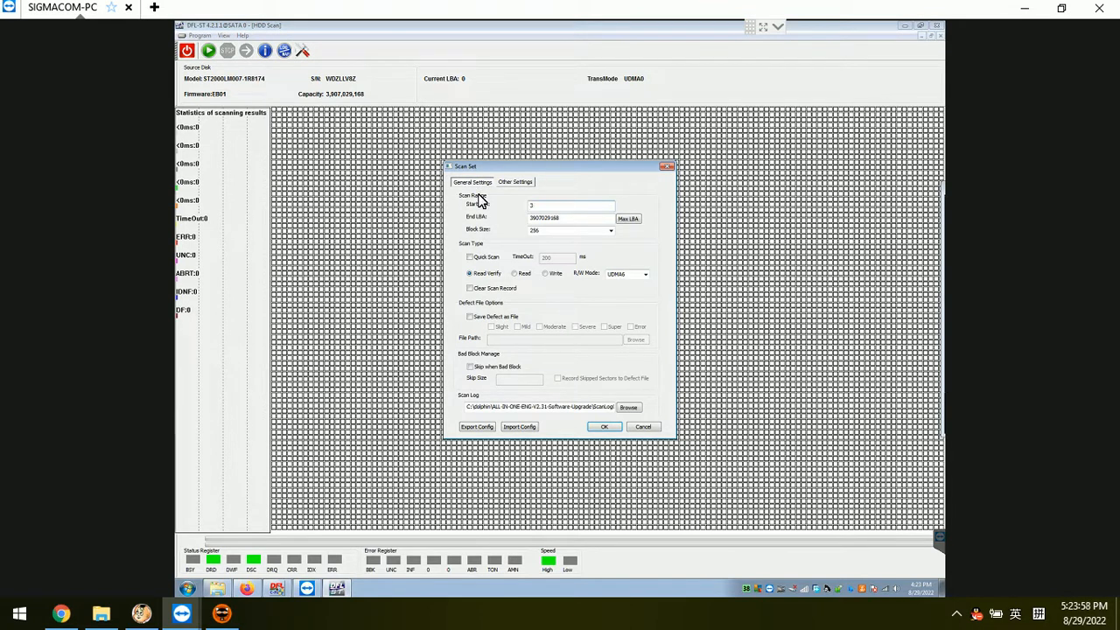
type("3900000000")
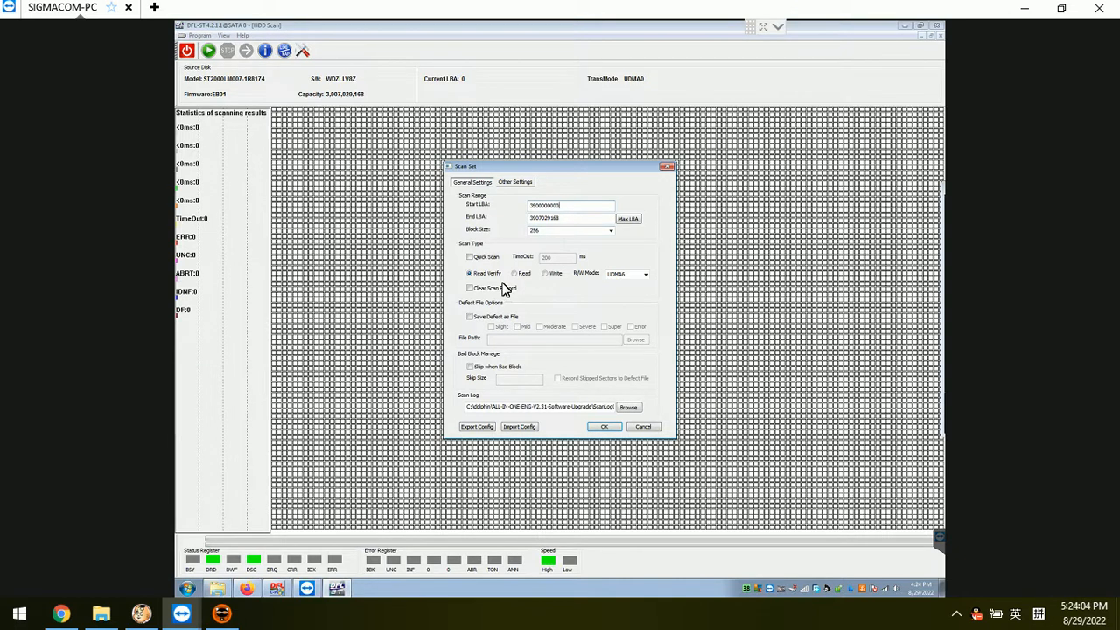
left_click(603, 427)
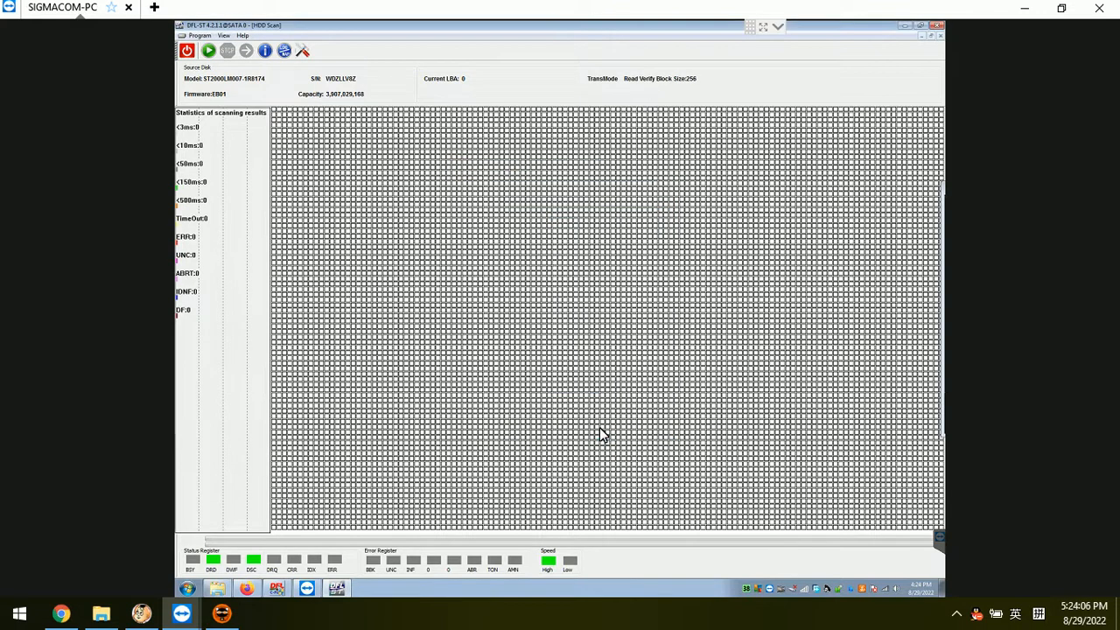
left_click(209, 49)
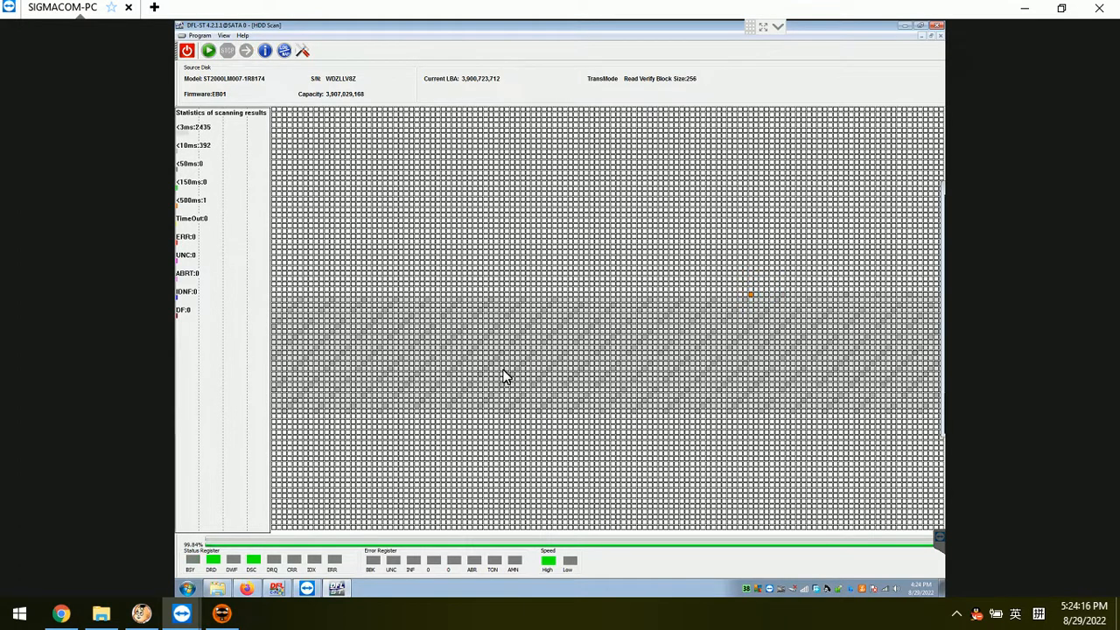
mouse_move(733, 311)
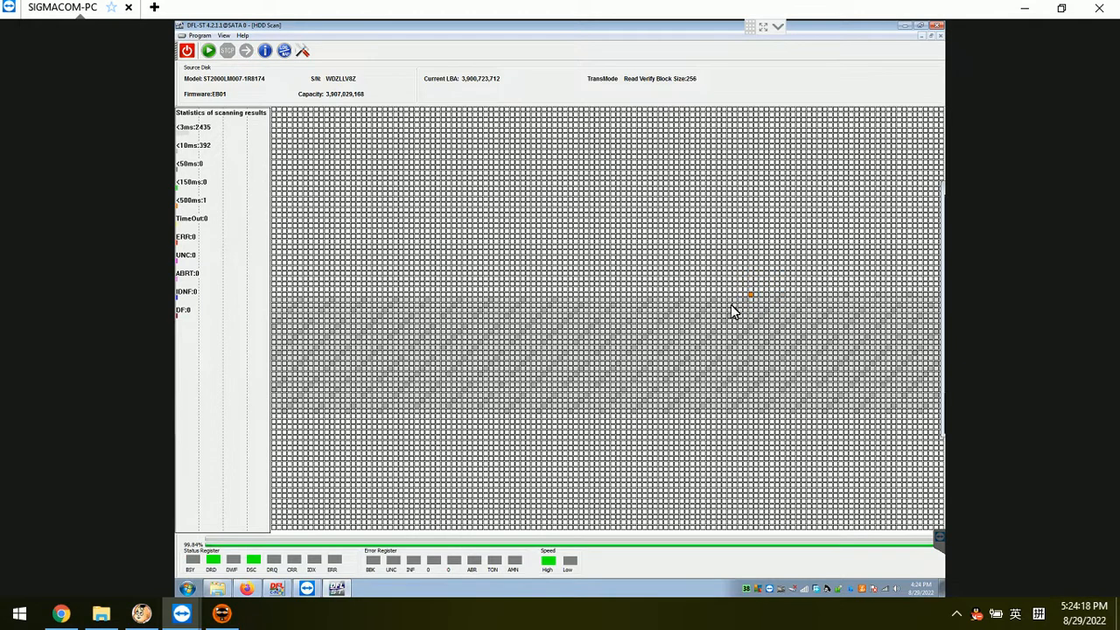